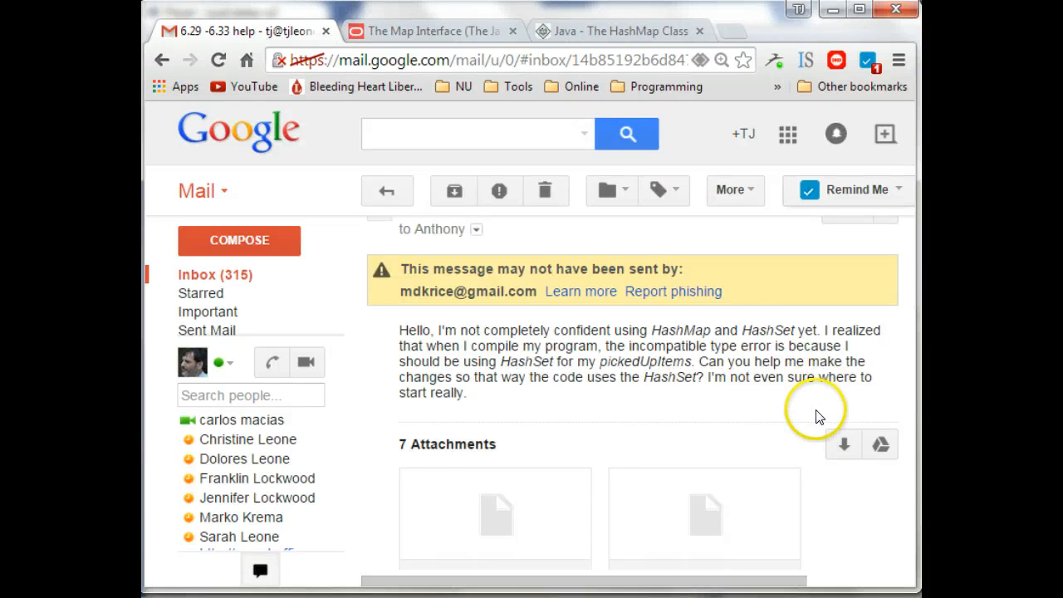
Step: Highlight HashMap and HashSet in the student's message, then compile the zuul-miles-v2 project
scroll("up", 3)
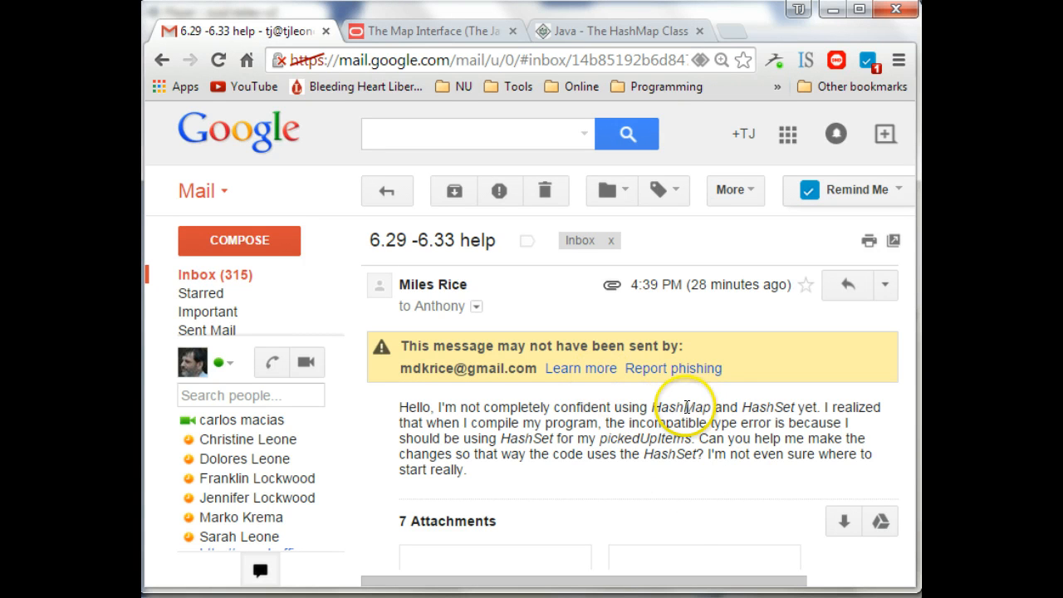
double_click(778, 407)
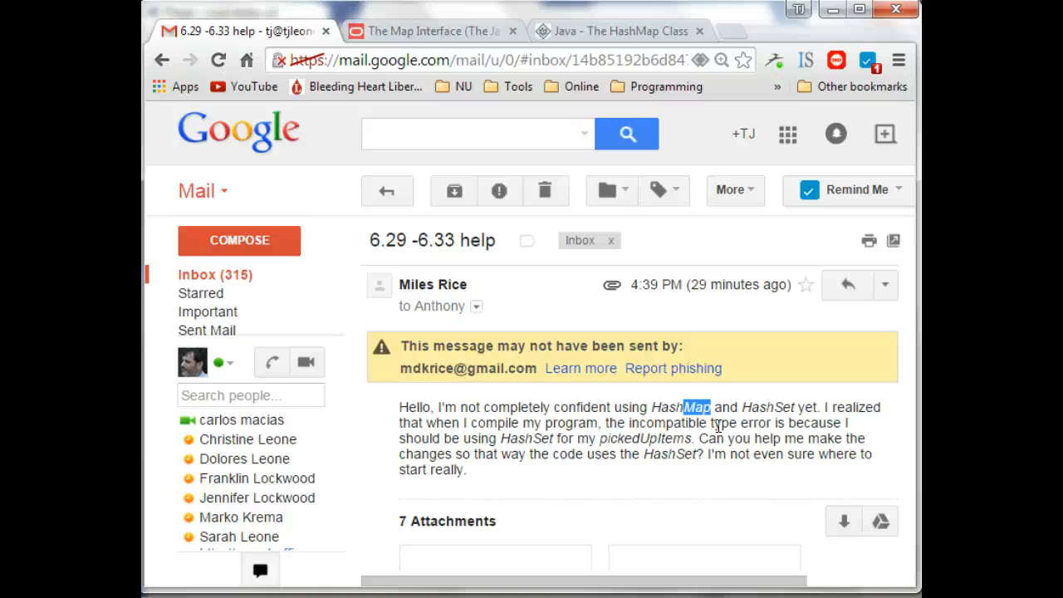
mouse_move(772, 408)
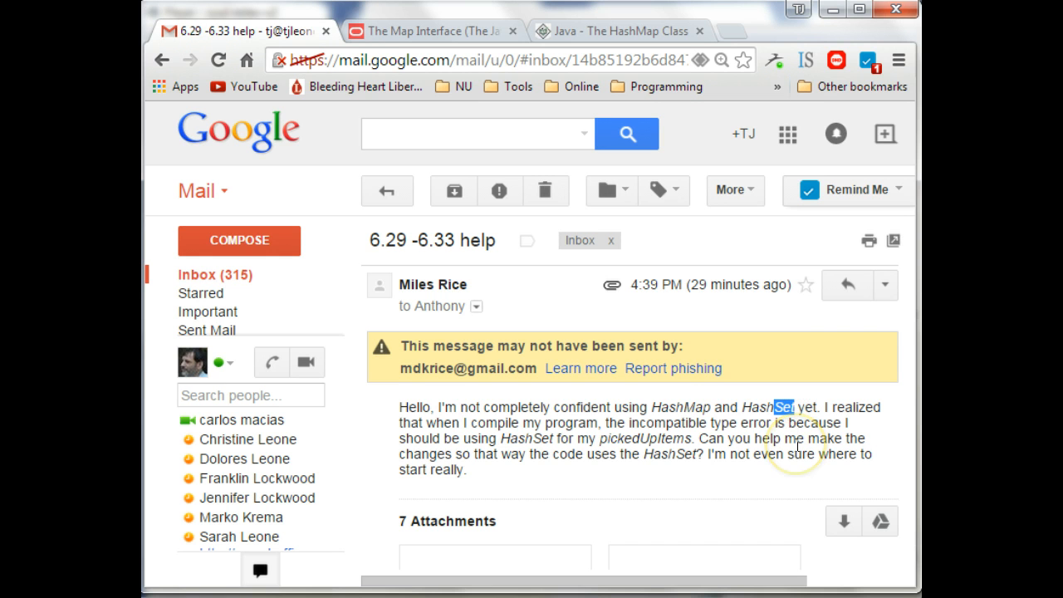
mouse_move(802, 442)
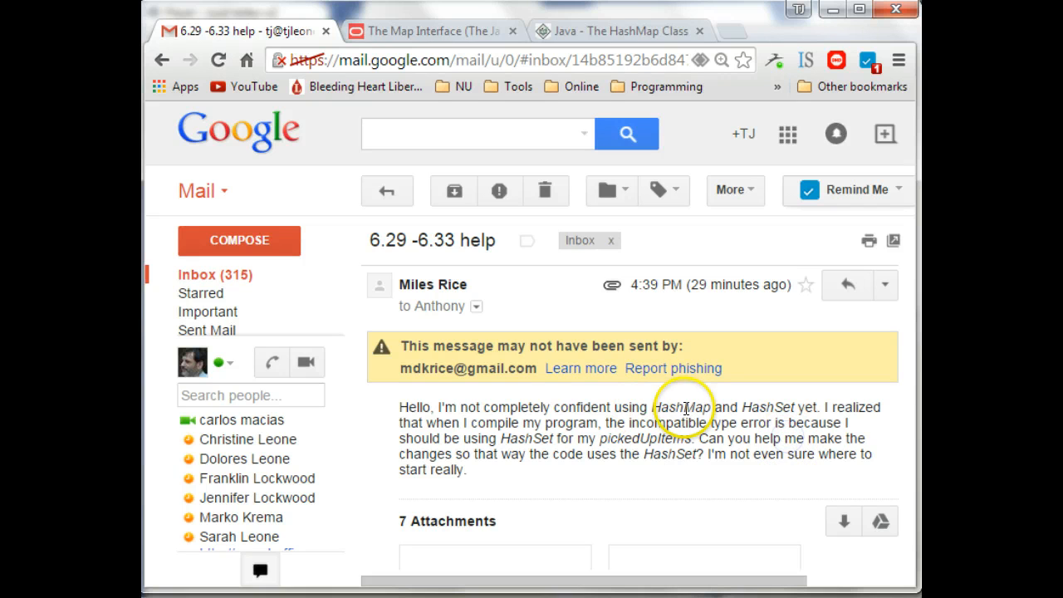
double_click(671, 407)
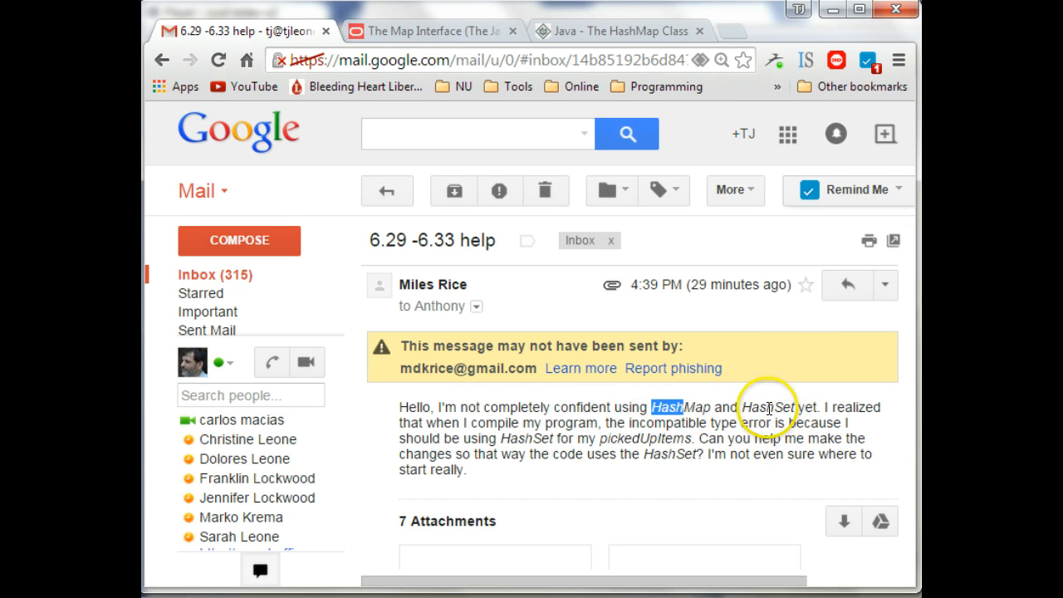
double_click(755, 407)
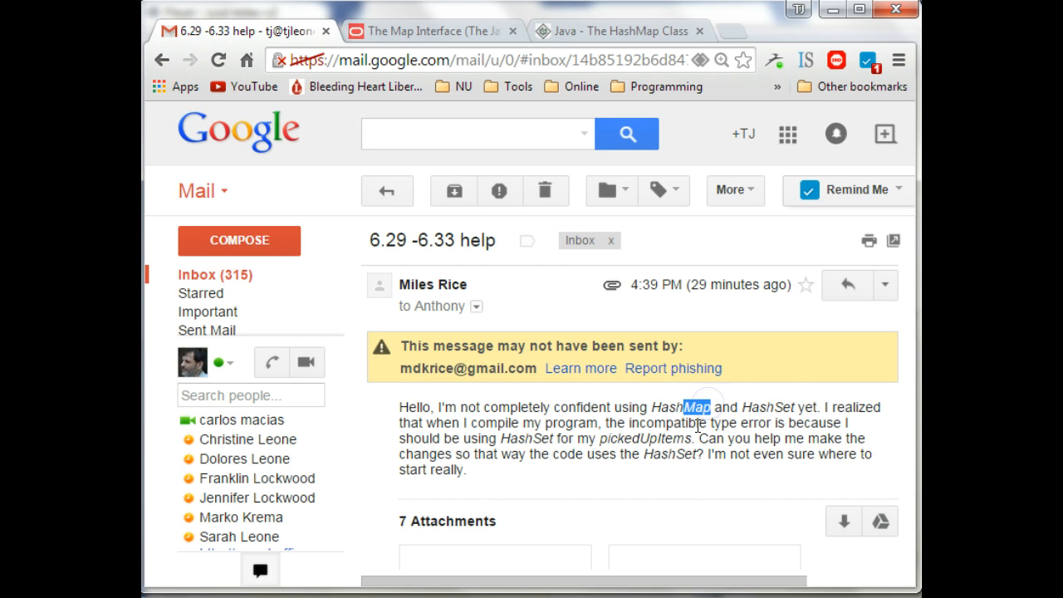
double_click(783, 407)
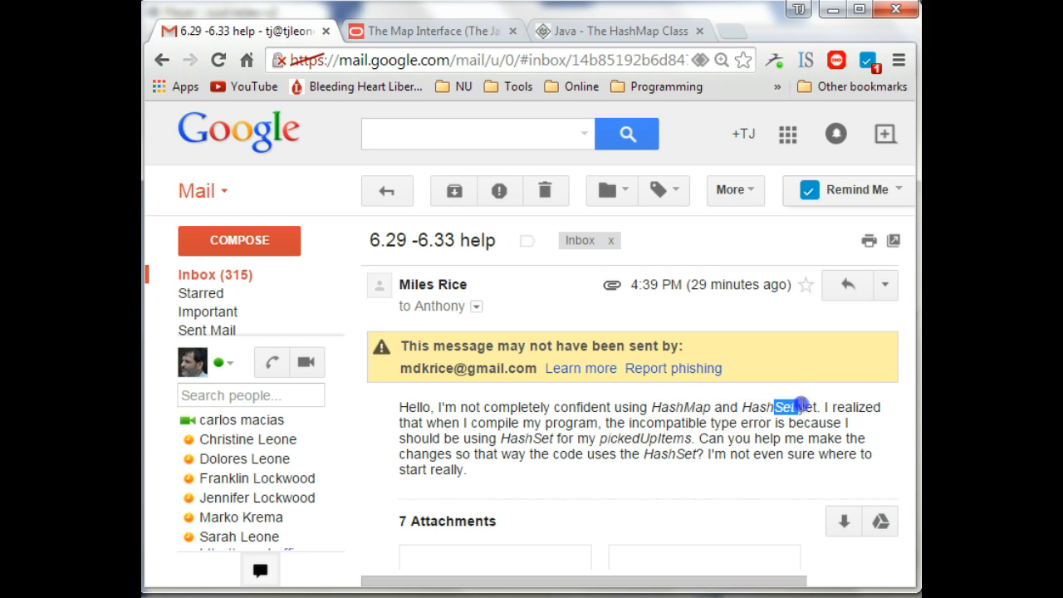
left_click(797, 407)
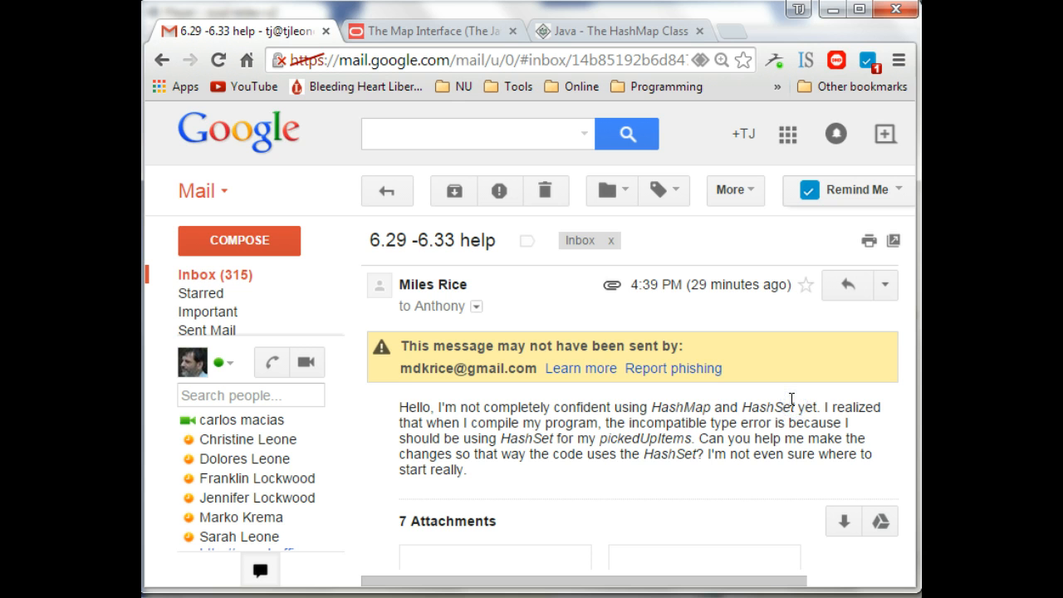
mouse_move(694, 414)
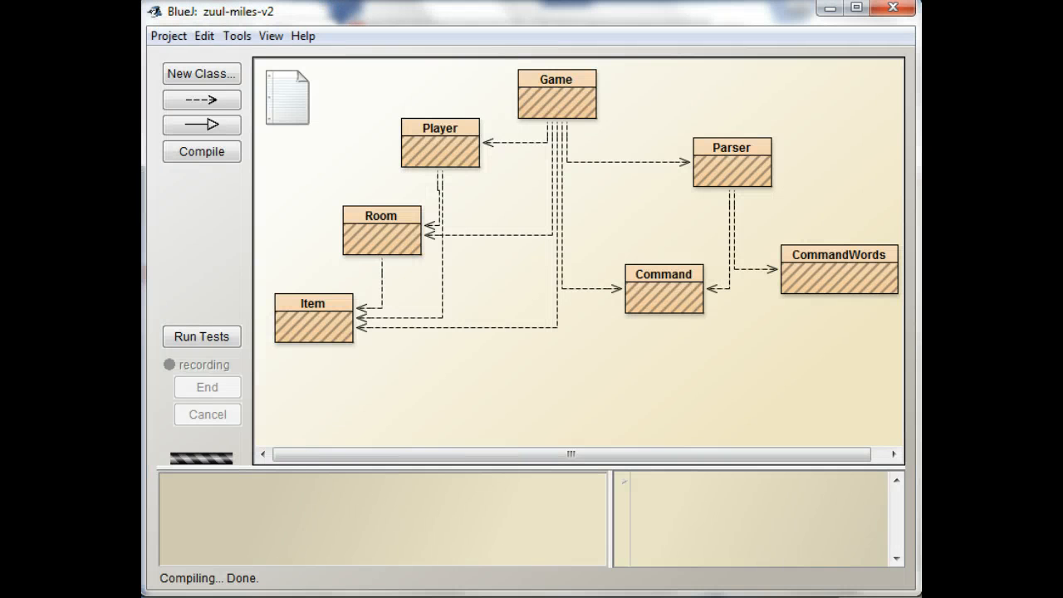
mouse_move(681, 443)
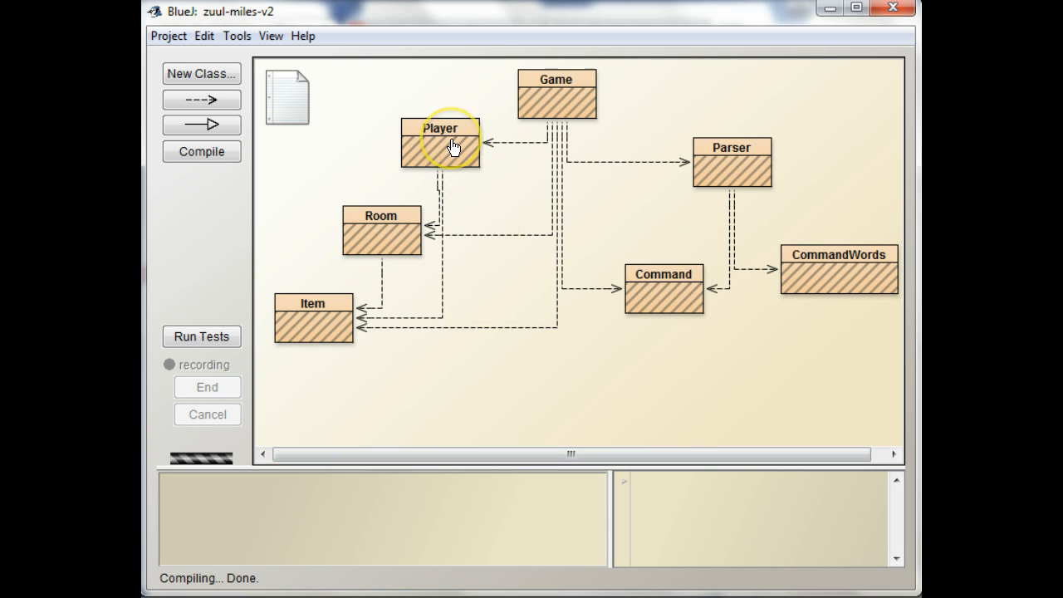
mouse_move(830, 266)
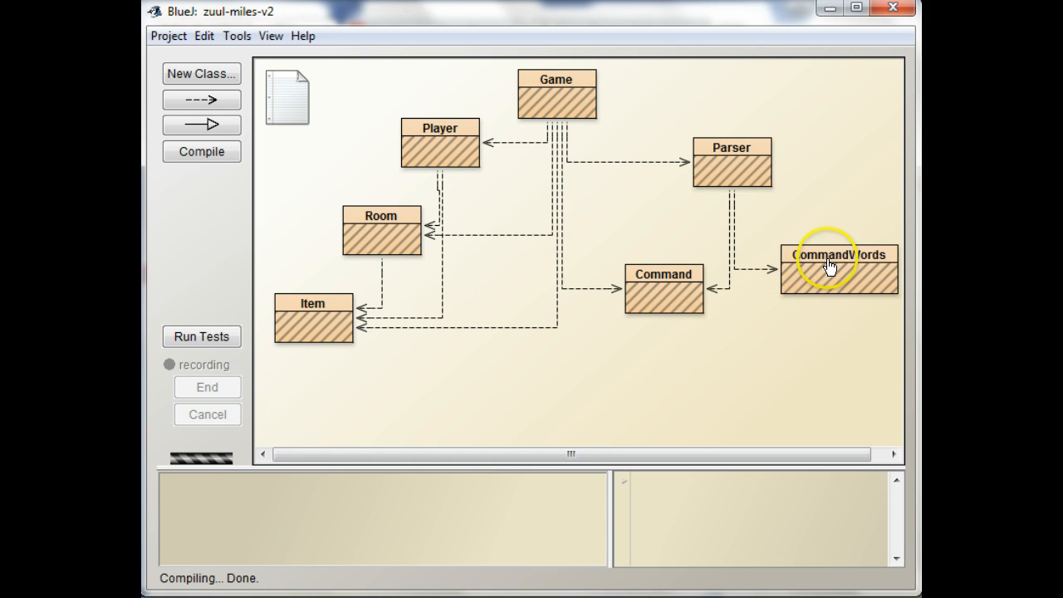
mouse_move(673, 419)
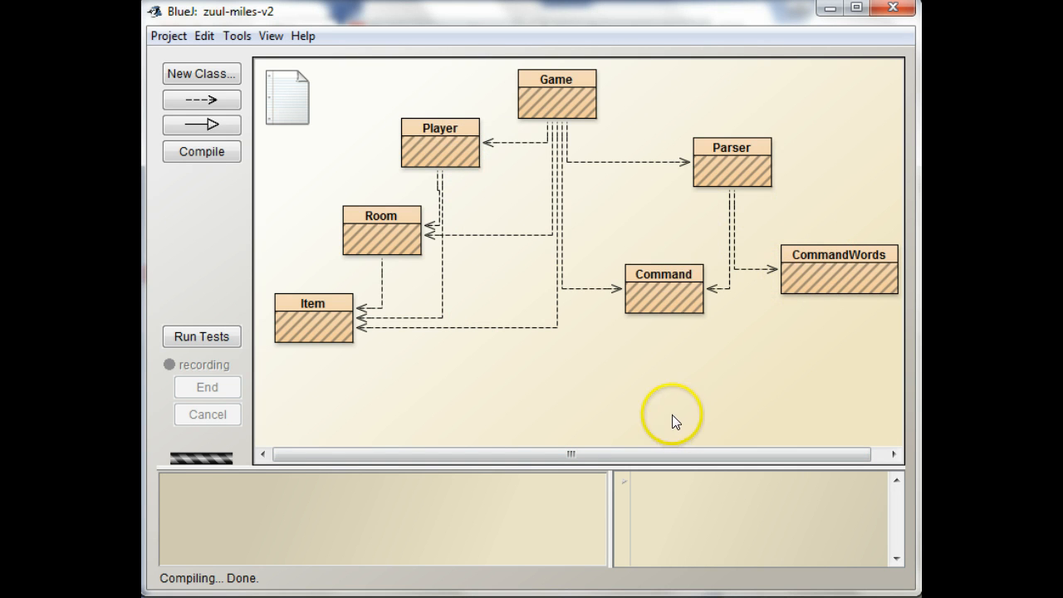
mouse_move(440, 313)
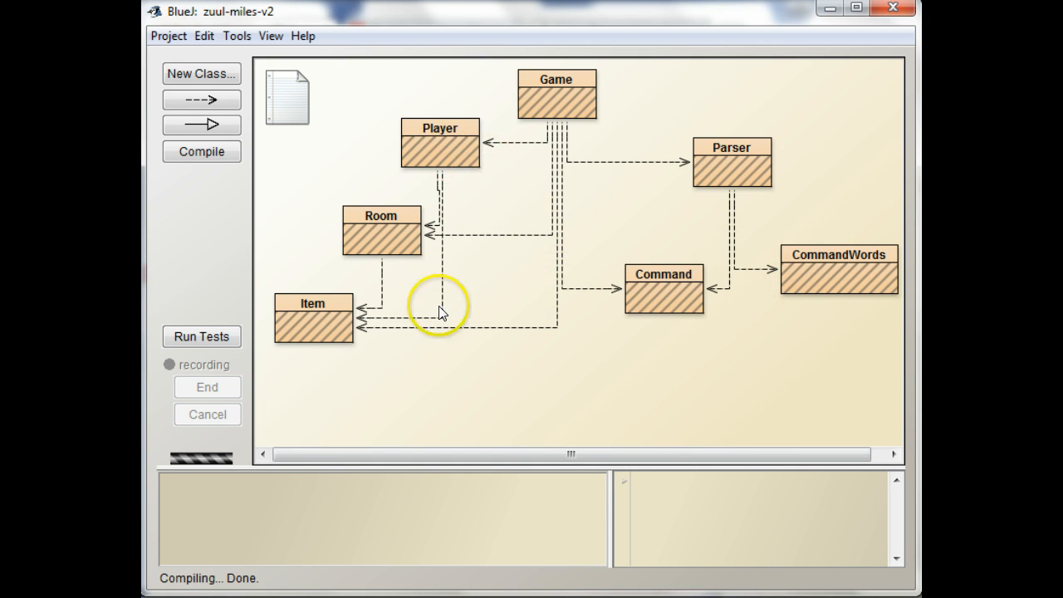
mouse_move(430, 224)
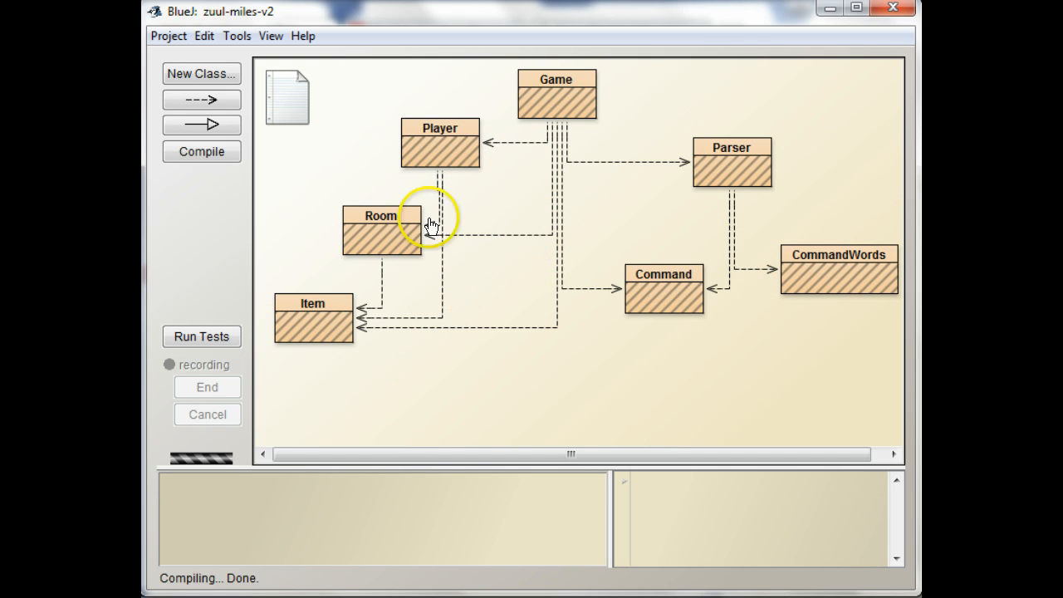
mouse_move(202, 151)
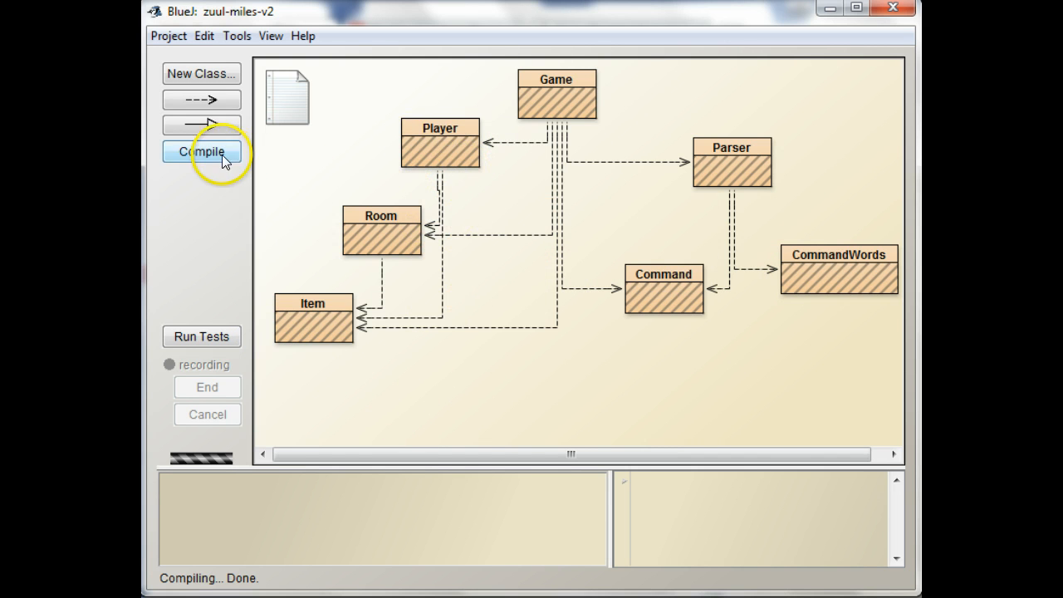
left_click(202, 151)
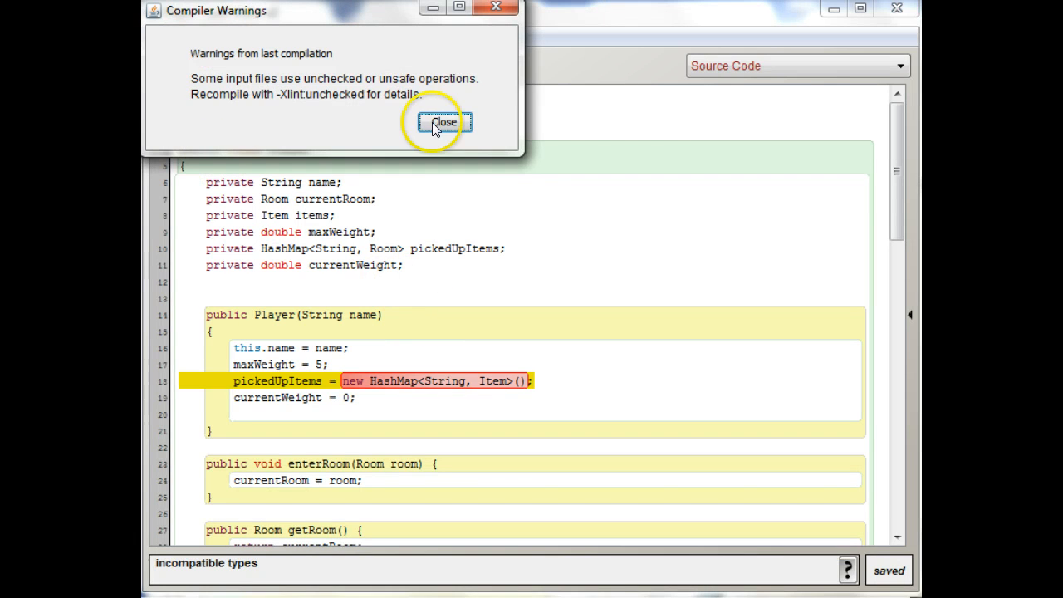
Step: Change the pickedUpItems declaration from Room to Item and recompile Player
left_click(443, 122)
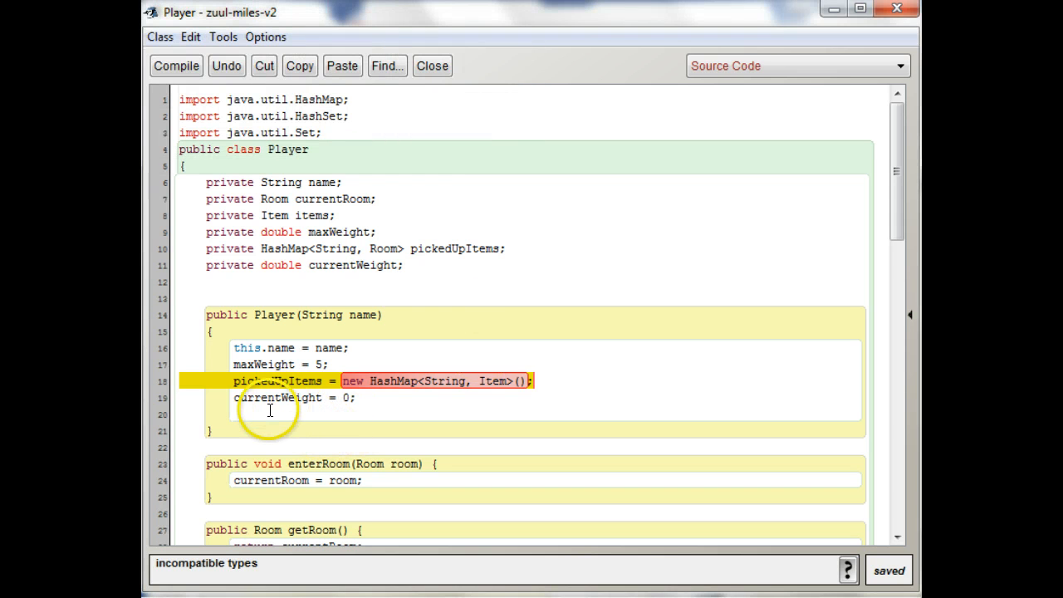
mouse_move(483, 461)
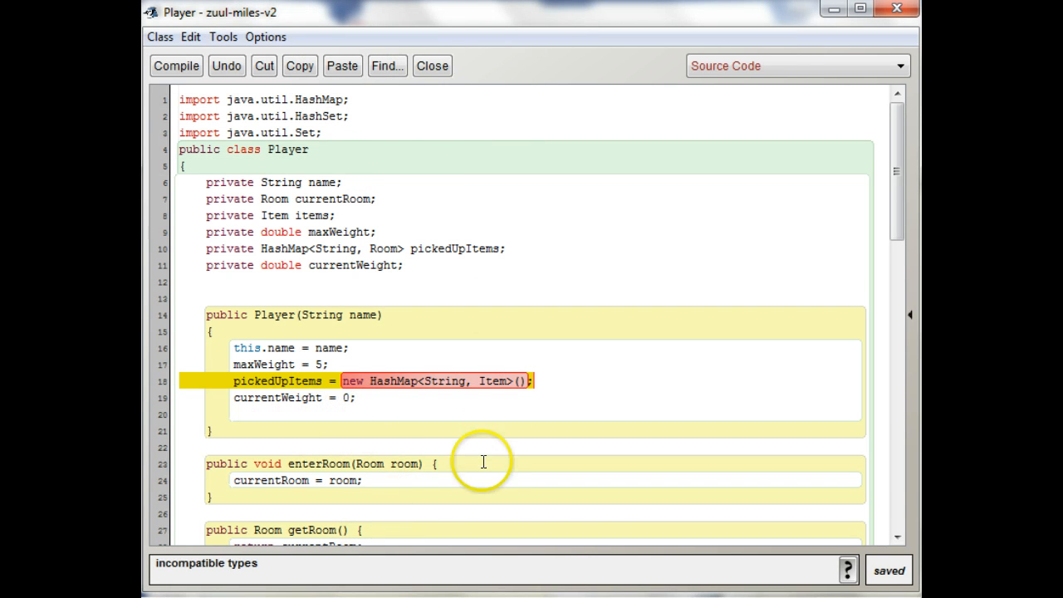
mouse_move(485, 428)
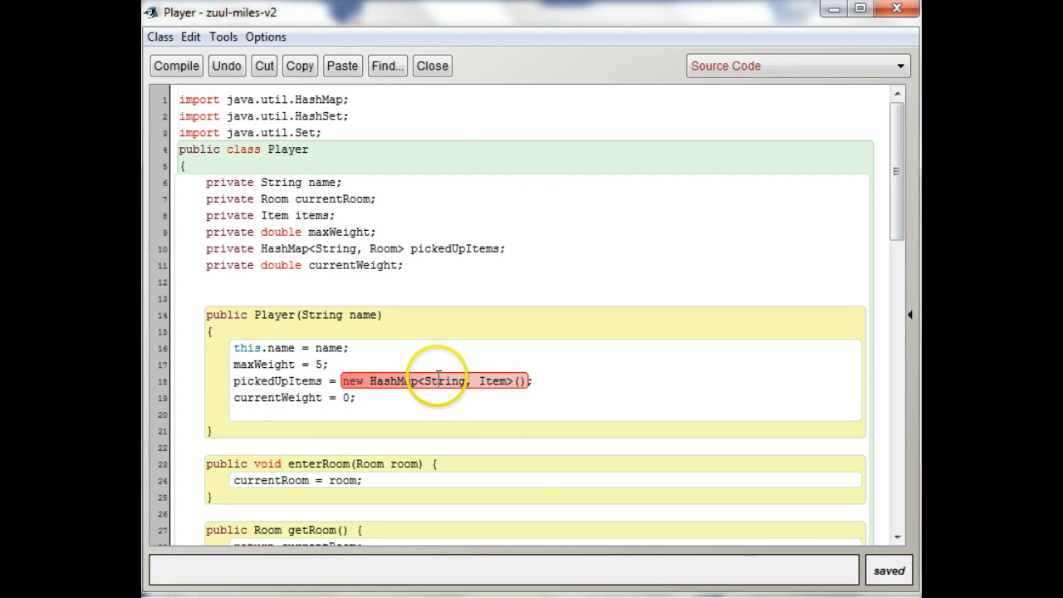
mouse_move(448, 380)
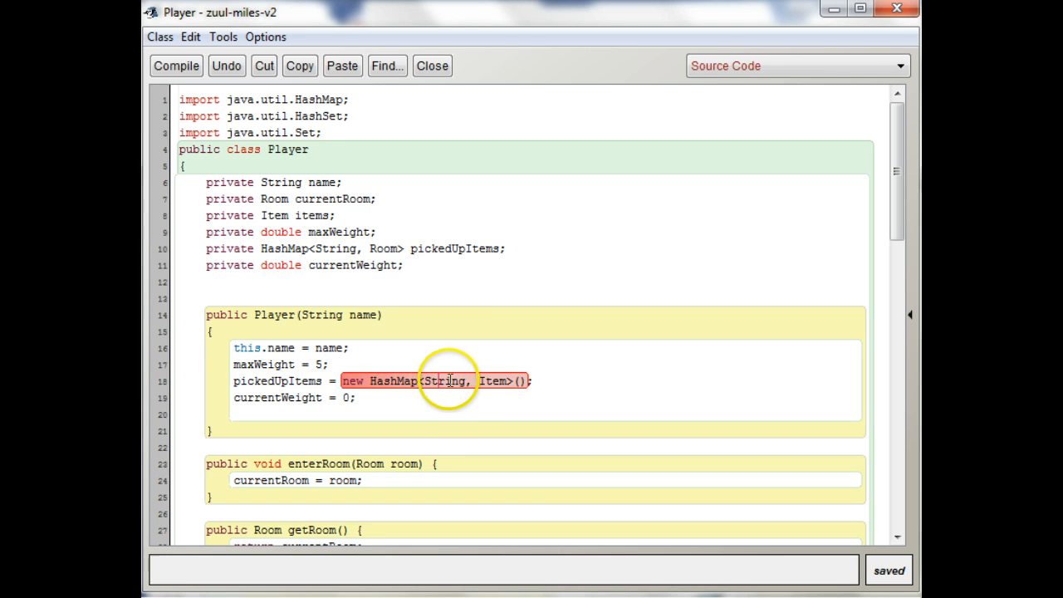
mouse_move(453, 407)
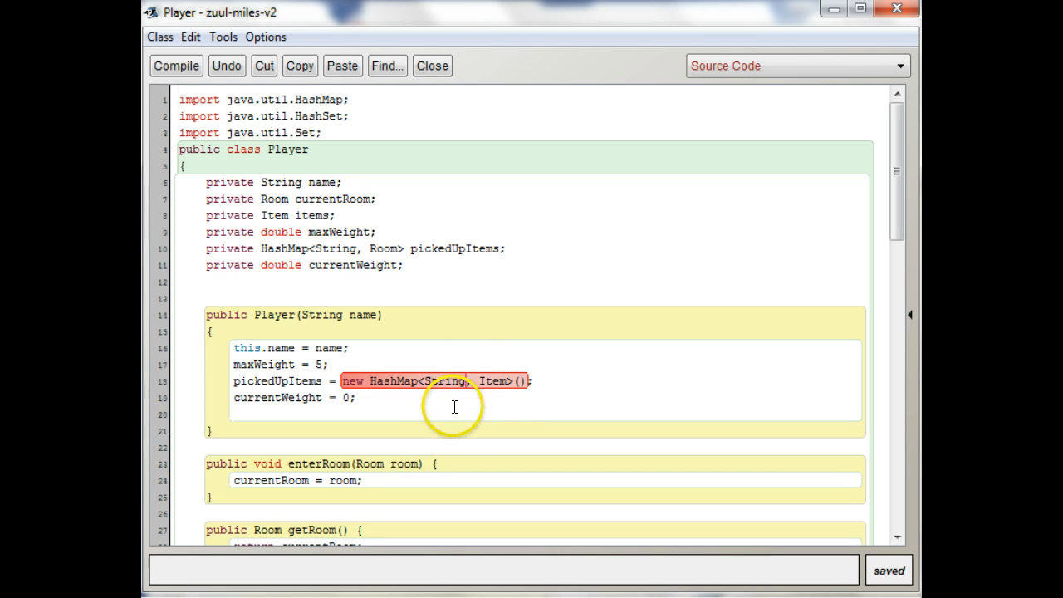
mouse_move(486, 415)
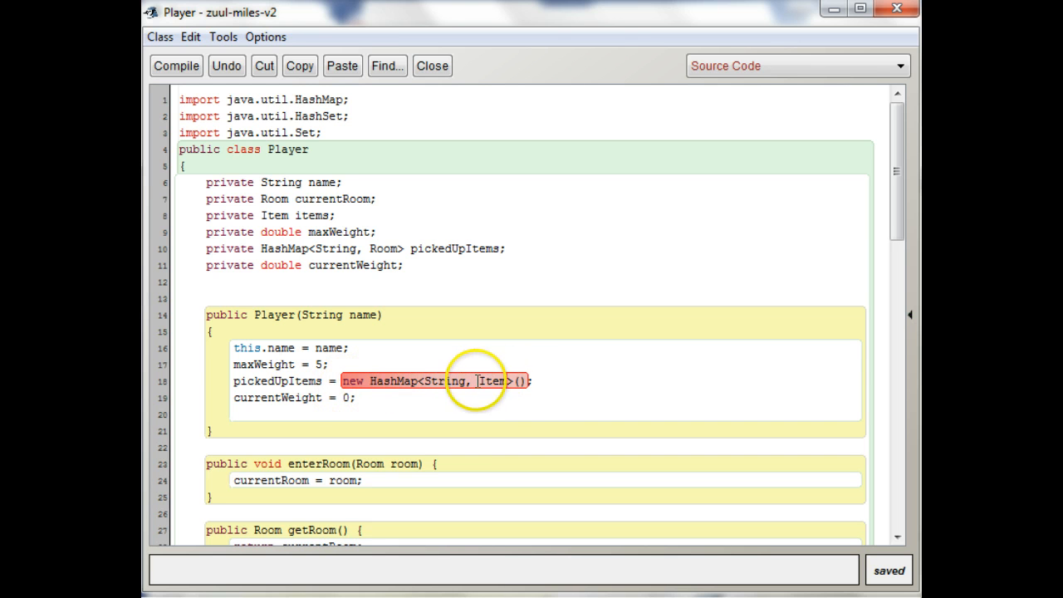
mouse_move(309, 248)
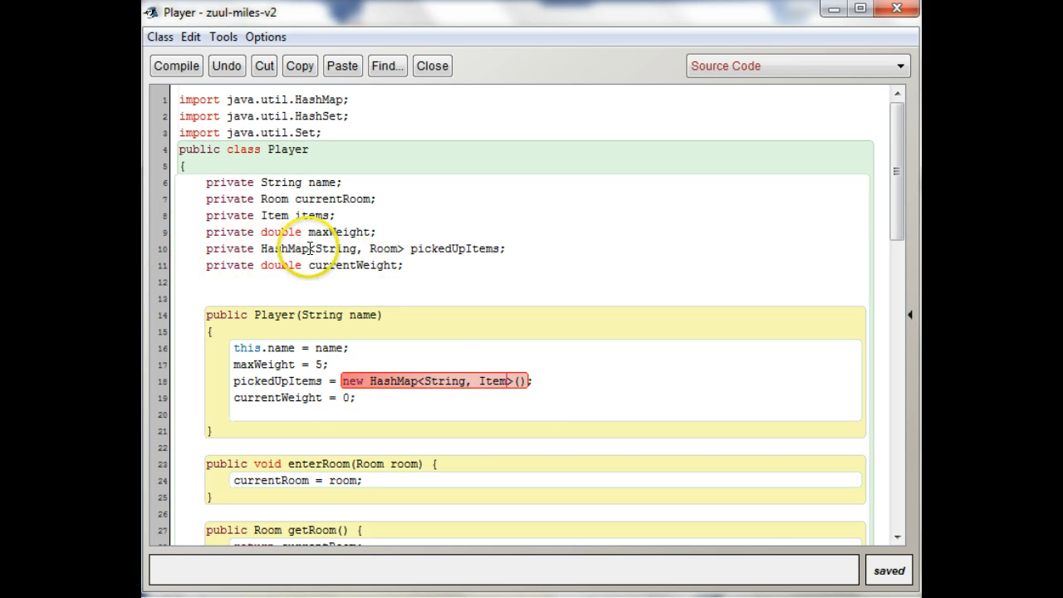
mouse_move(385, 249)
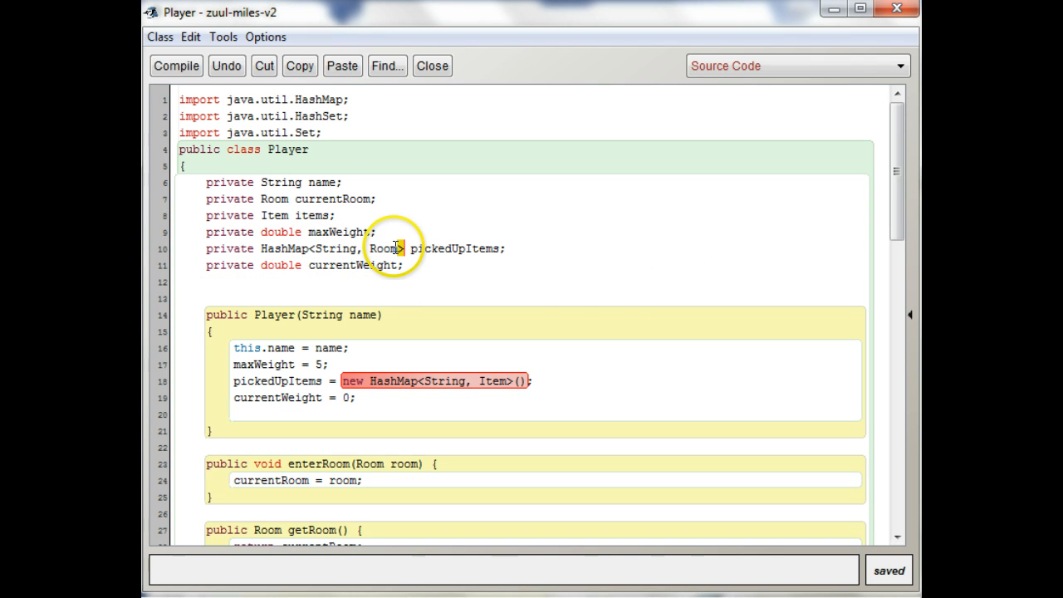
double_click(383, 248)
type("Ite")
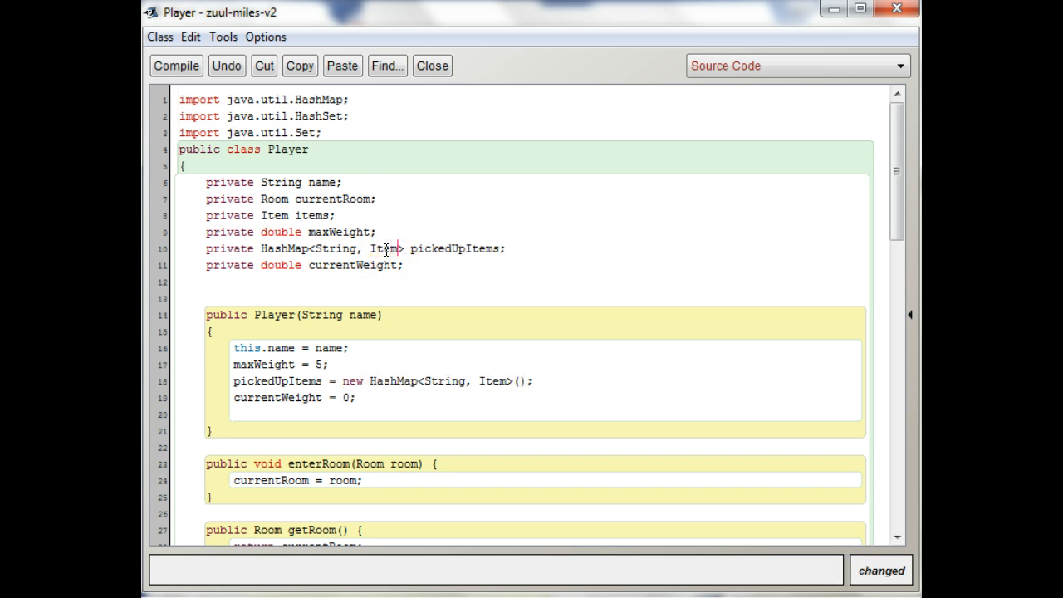
left_click(177, 66)
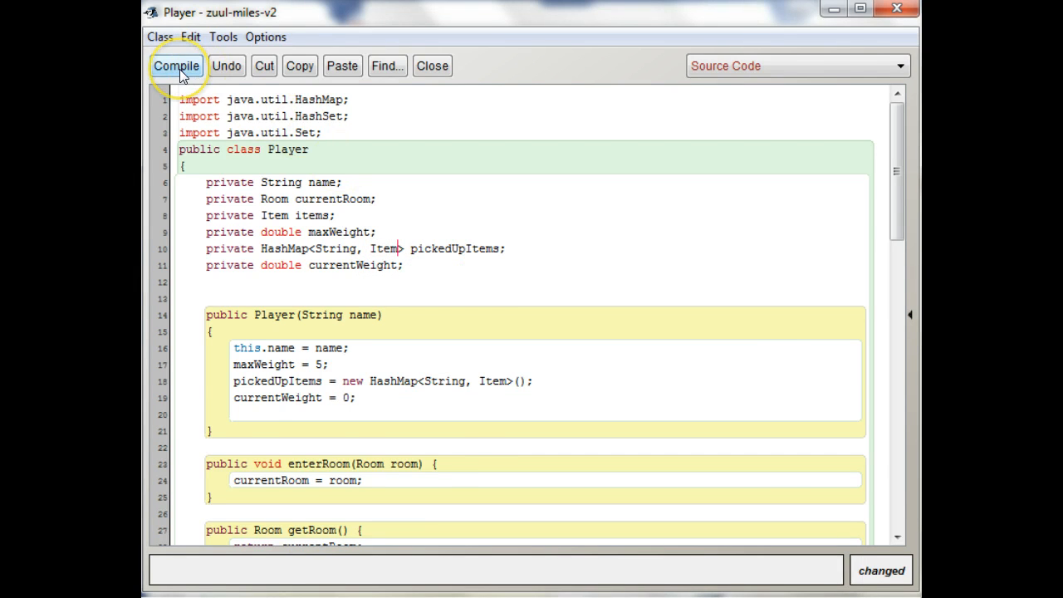
left_click(176, 66)
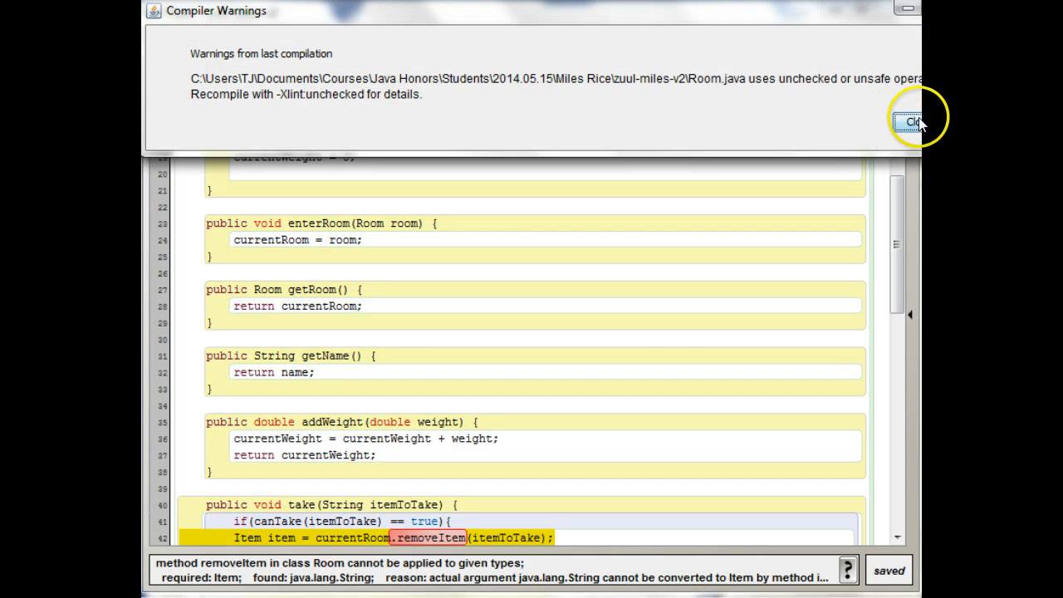
Step: Dismiss the new compiler notice and close the Player editor, leaving removeItem unresolved
left_click(912, 122)
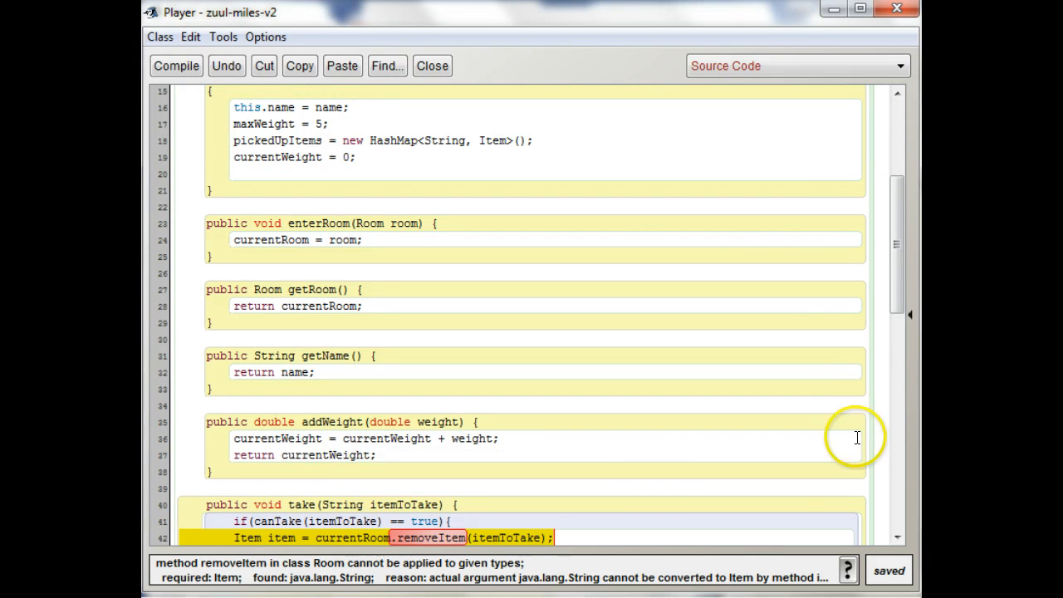
scroll("down", 3)
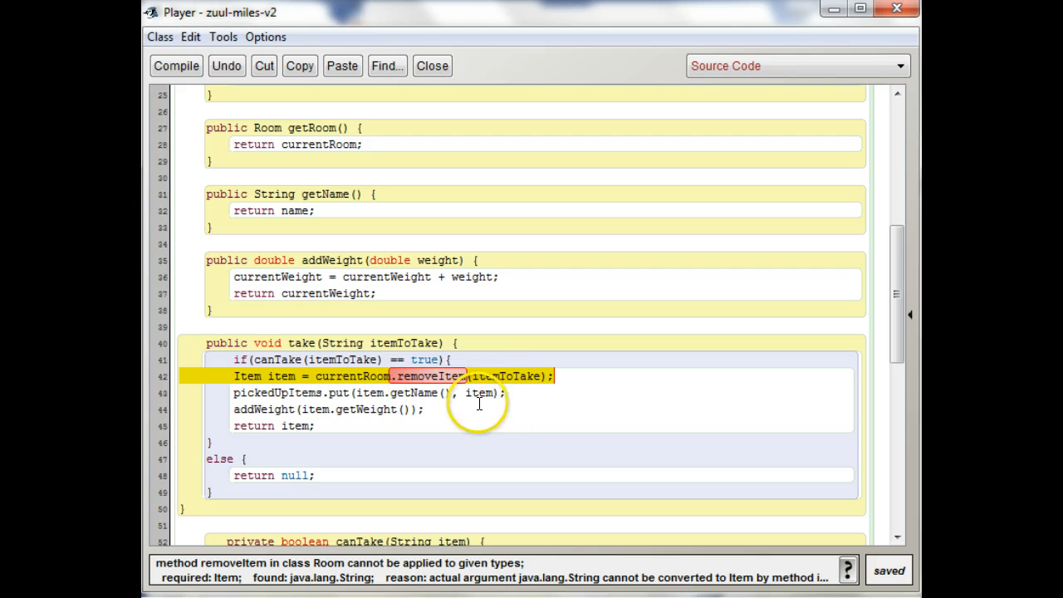
mouse_move(495, 377)
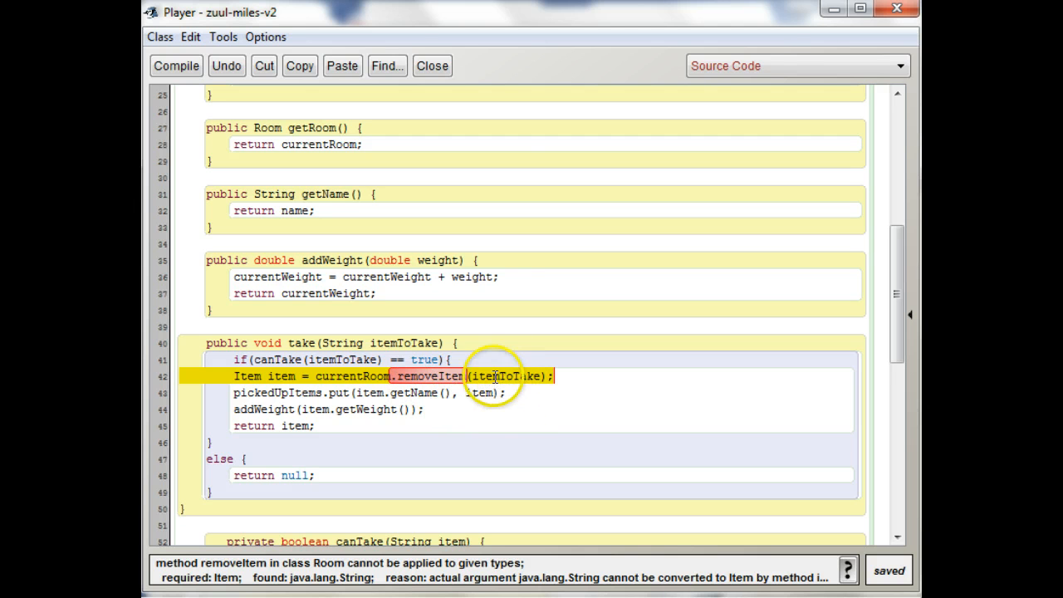
mouse_move(428, 376)
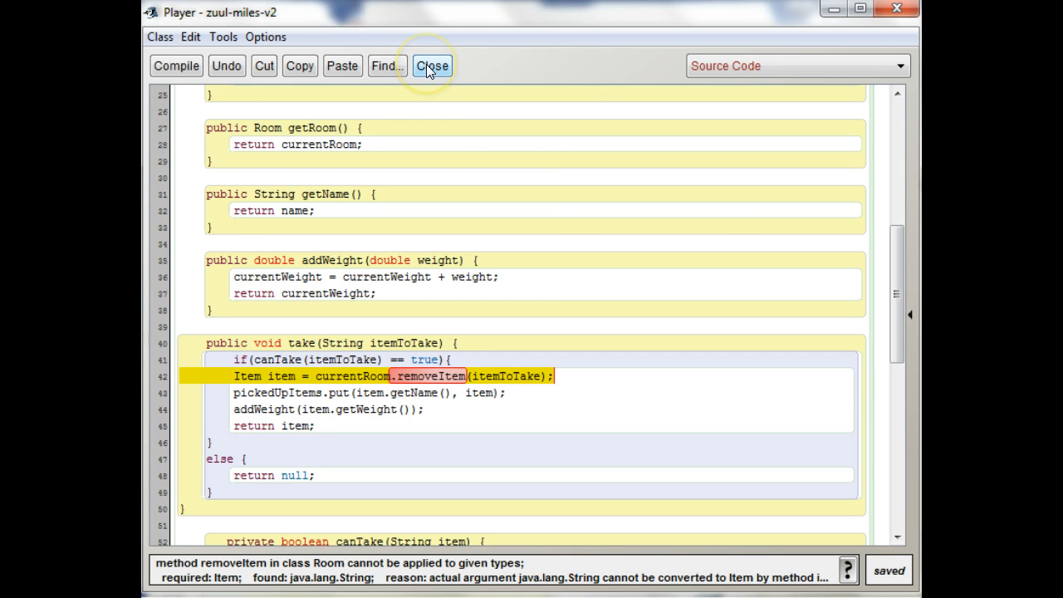
left_click(431, 66)
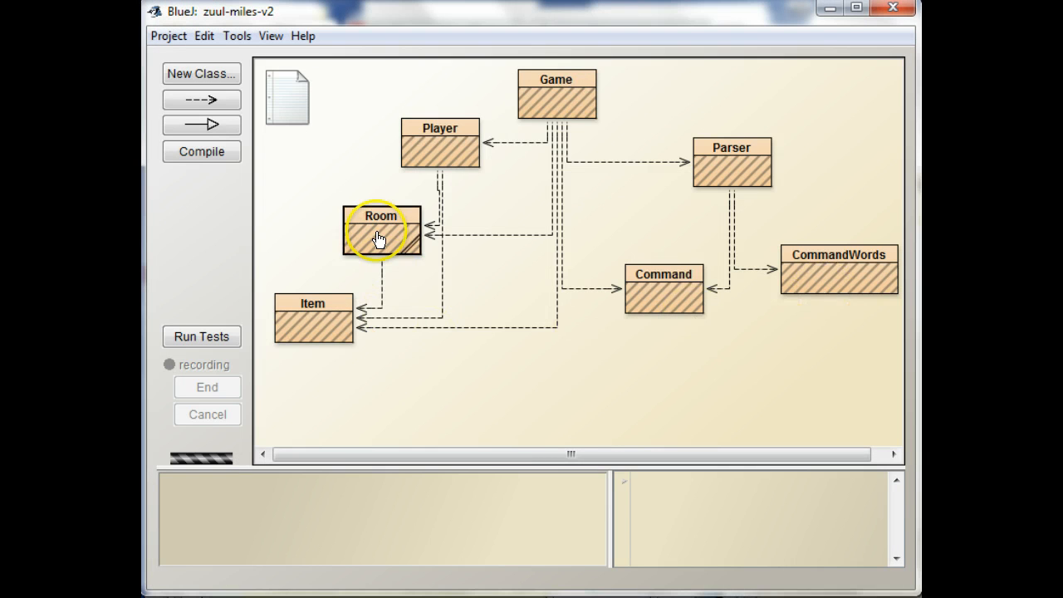
Step: Open Room's source, mark removeItem's Item parameter, and close the Room editor
double_click(381, 230)
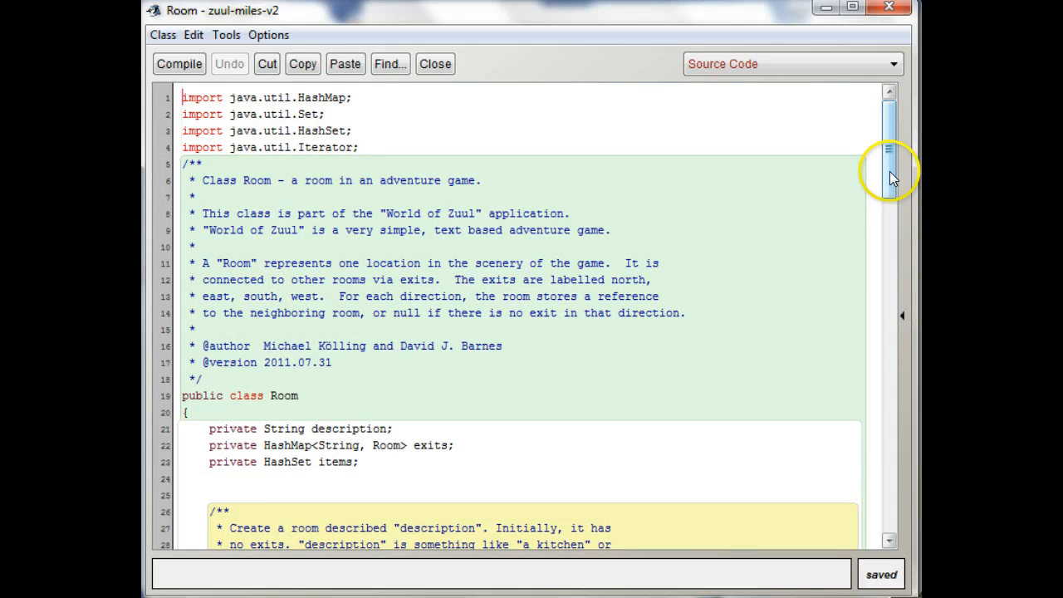
scroll("down", 3)
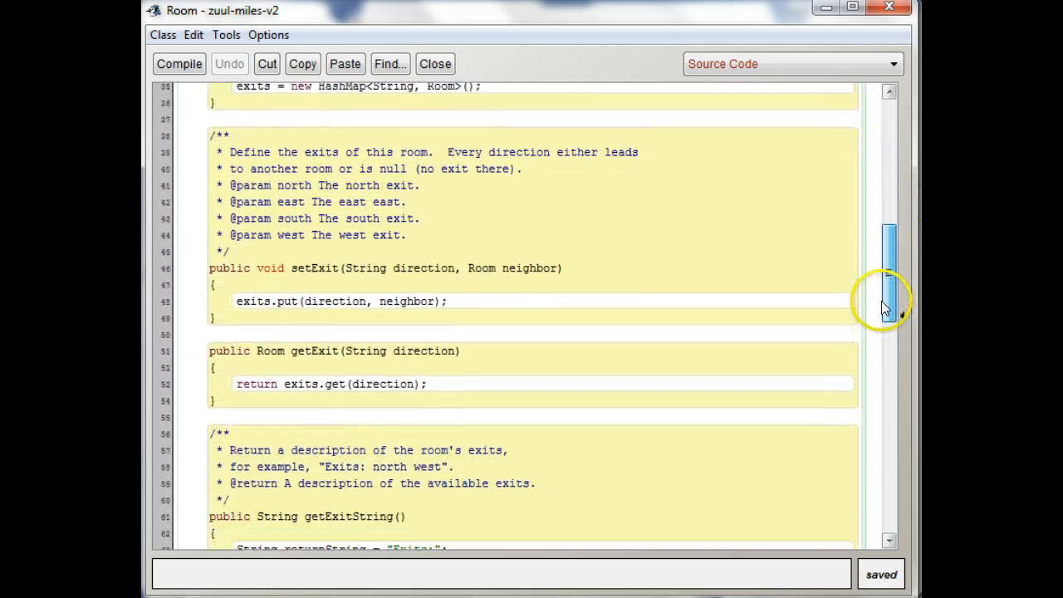
scroll("down", 3)
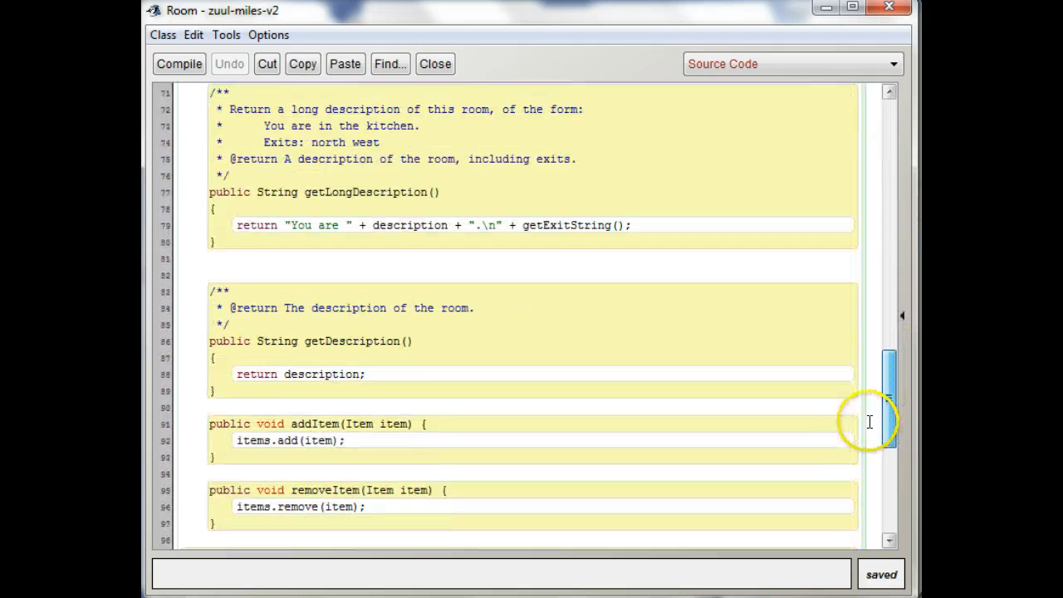
scroll("down", 3)
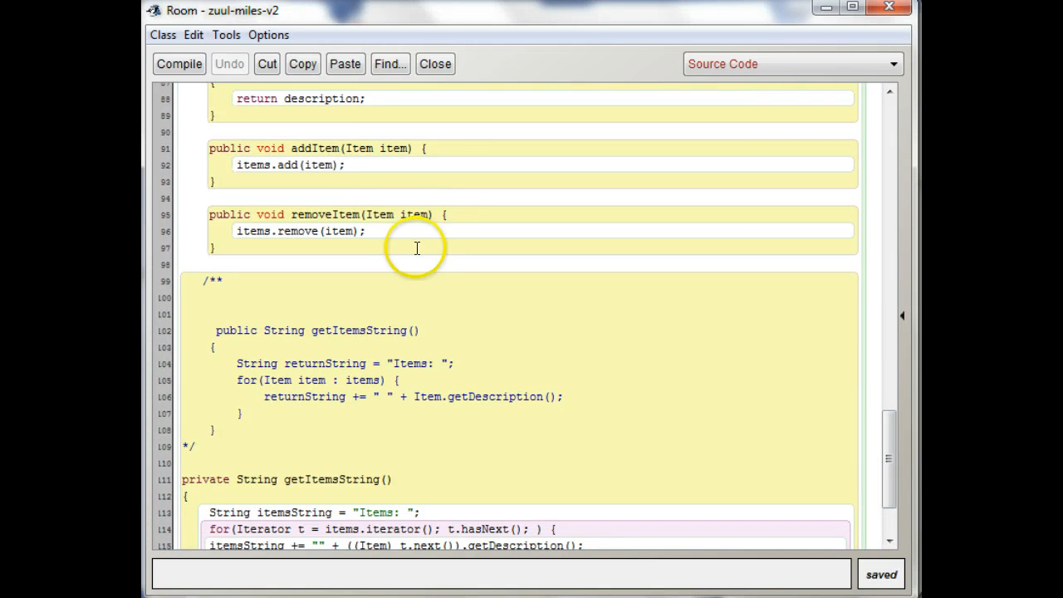
double_click(413, 214)
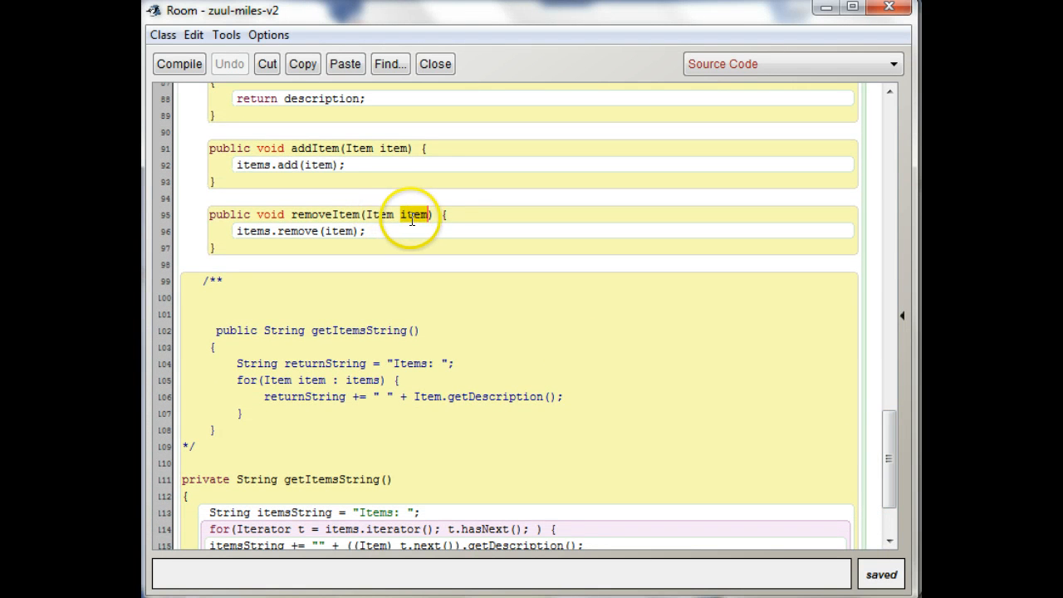
left_click(435, 64)
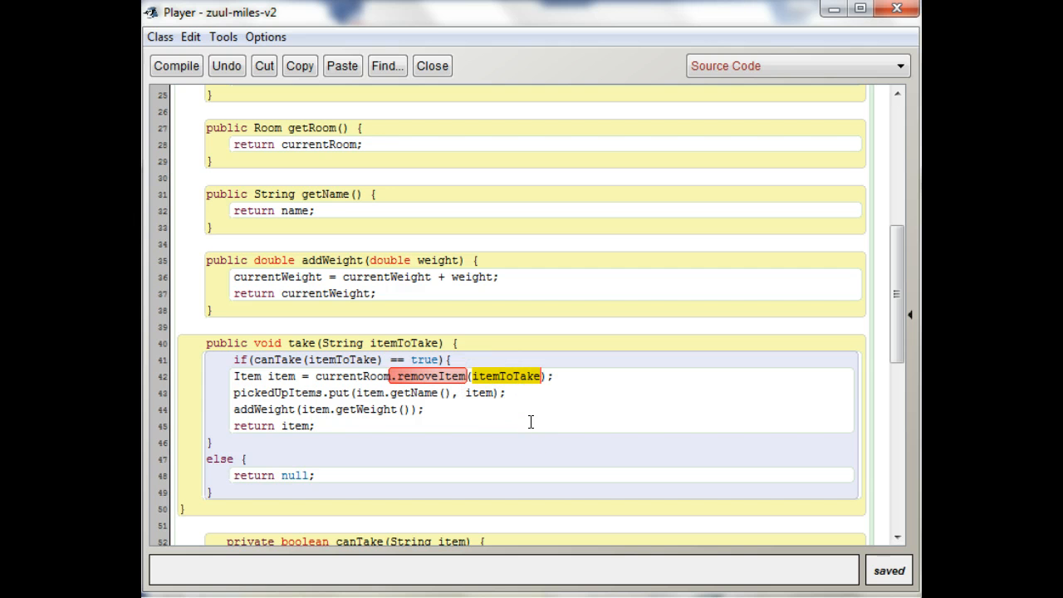
mouse_move(355, 426)
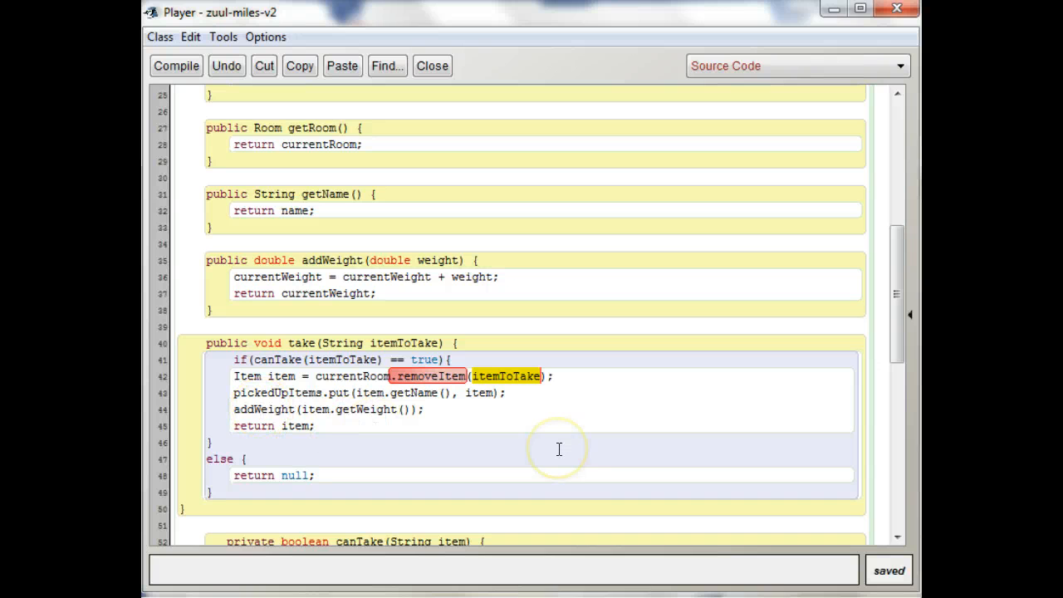
mouse_move(558, 448)
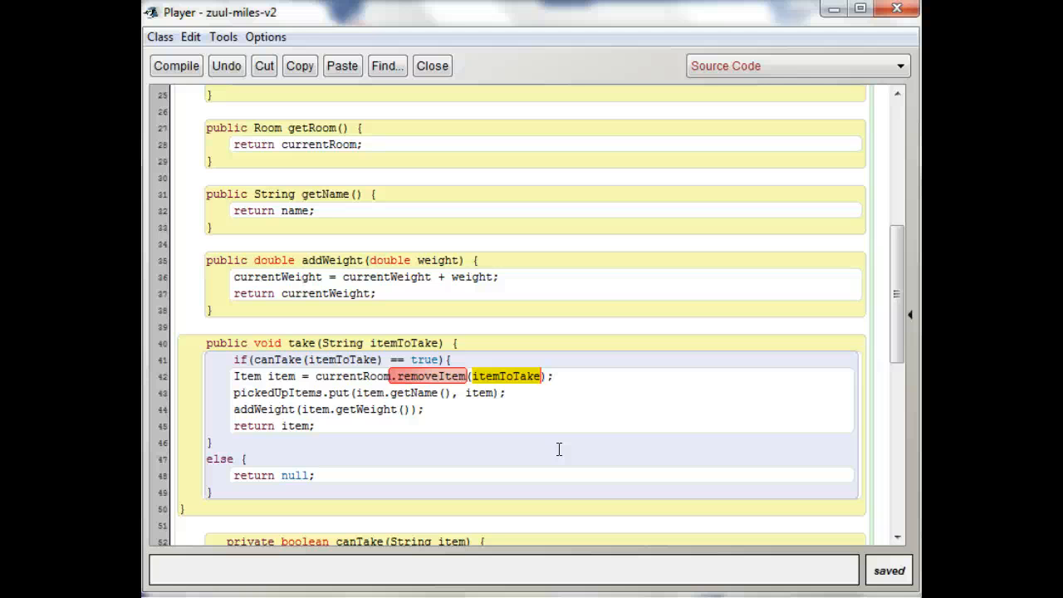
mouse_move(505, 380)
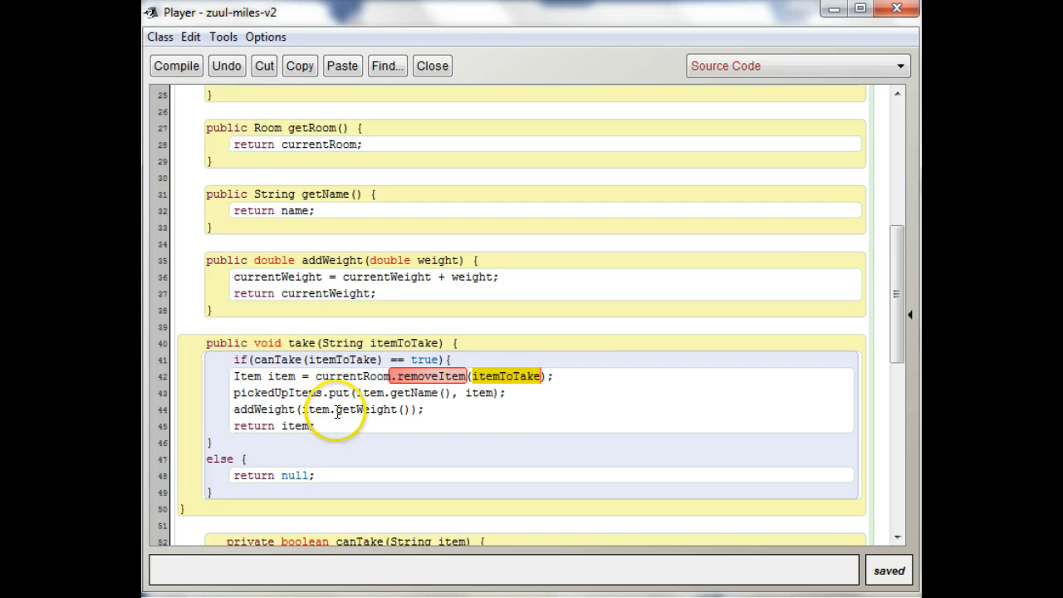
mouse_move(345, 442)
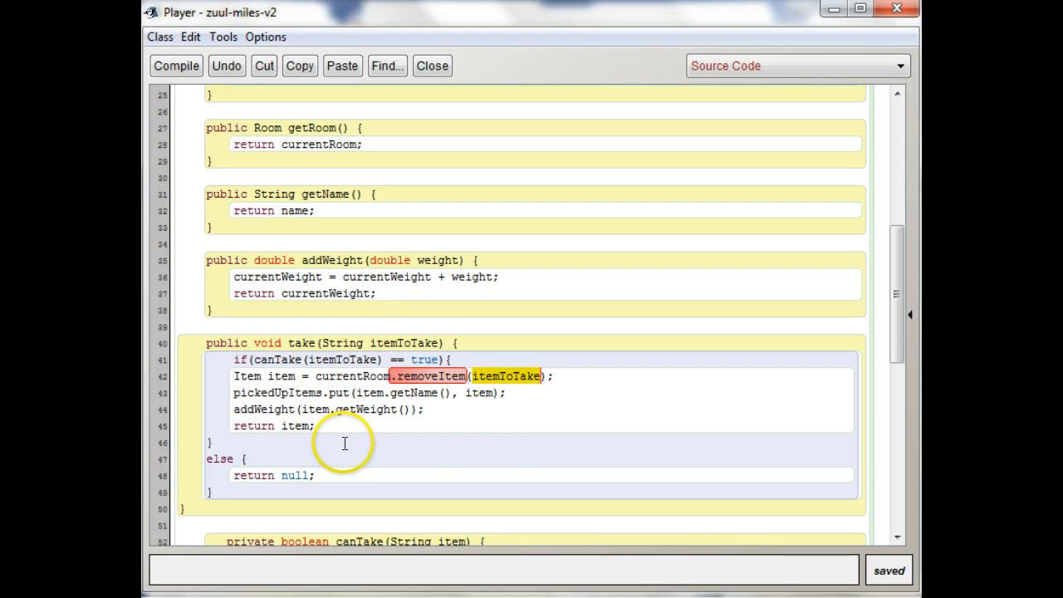
mouse_move(439, 442)
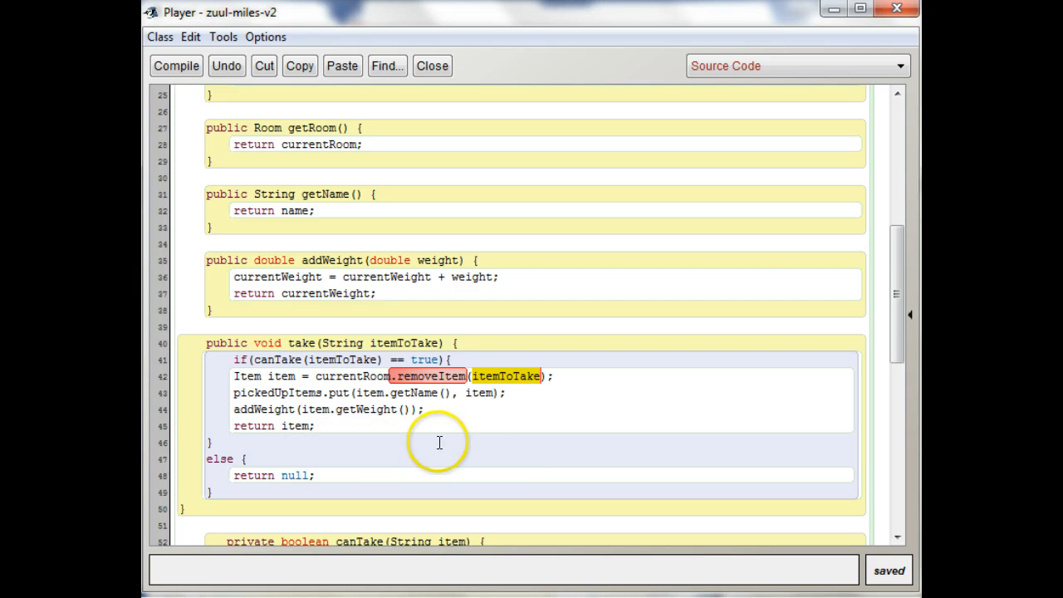
mouse_move(431, 65)
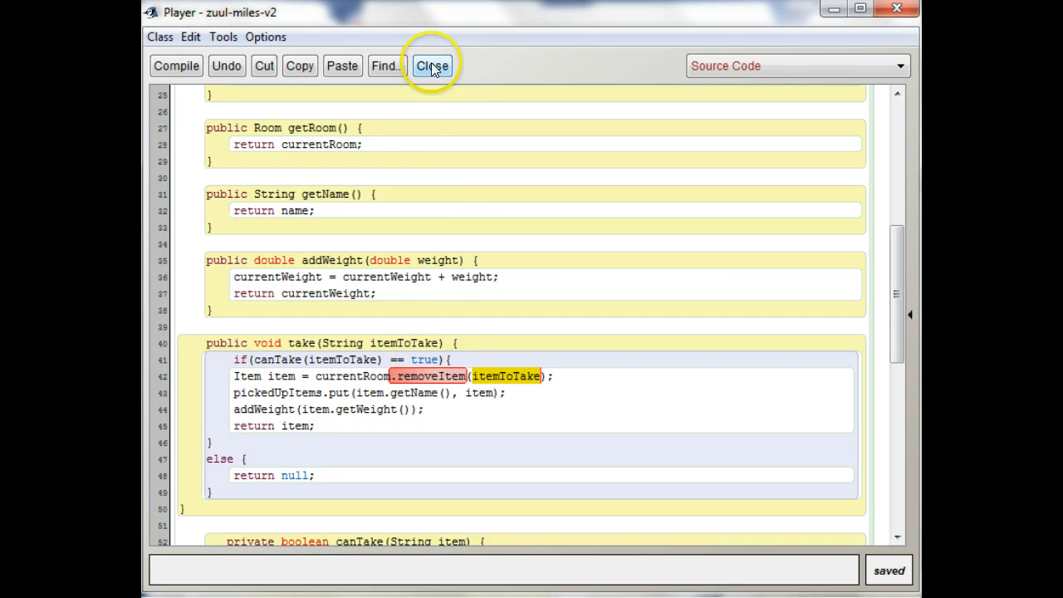
Step: Close the Player editor after reviewing the take method
left_click(431, 66)
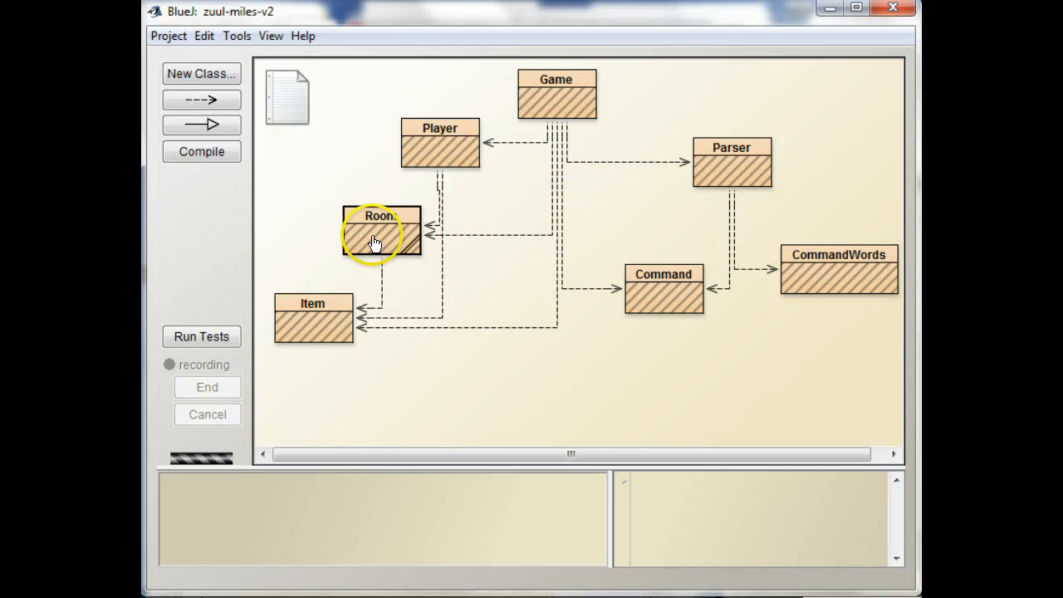
Step: Reopen Room's source, scroll through its HashSet items field, constructor and methods, then close it
double_click(381, 231)
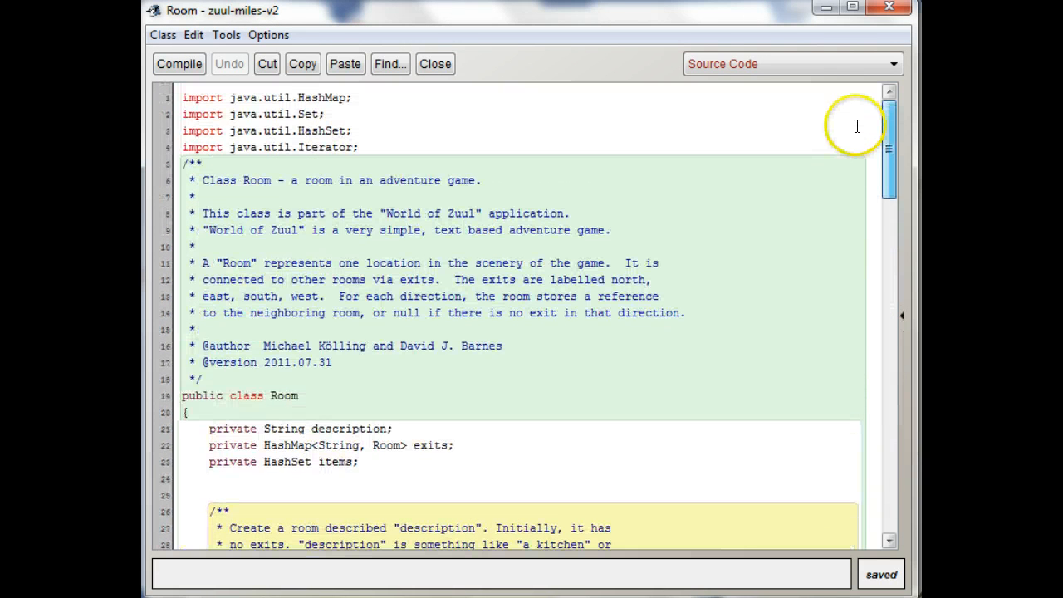
scroll("down", 3)
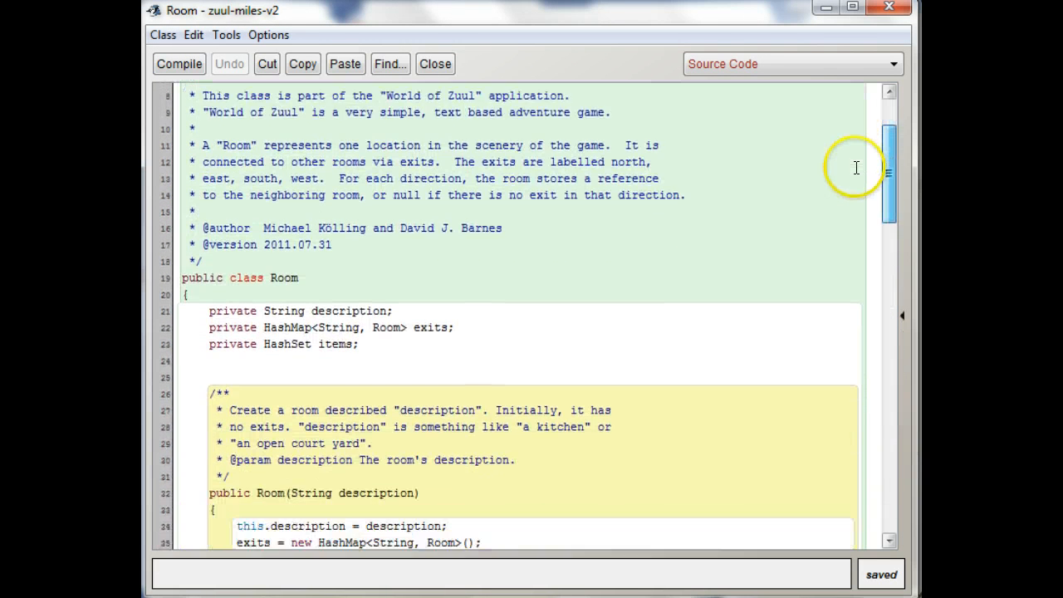
scroll("down", 3)
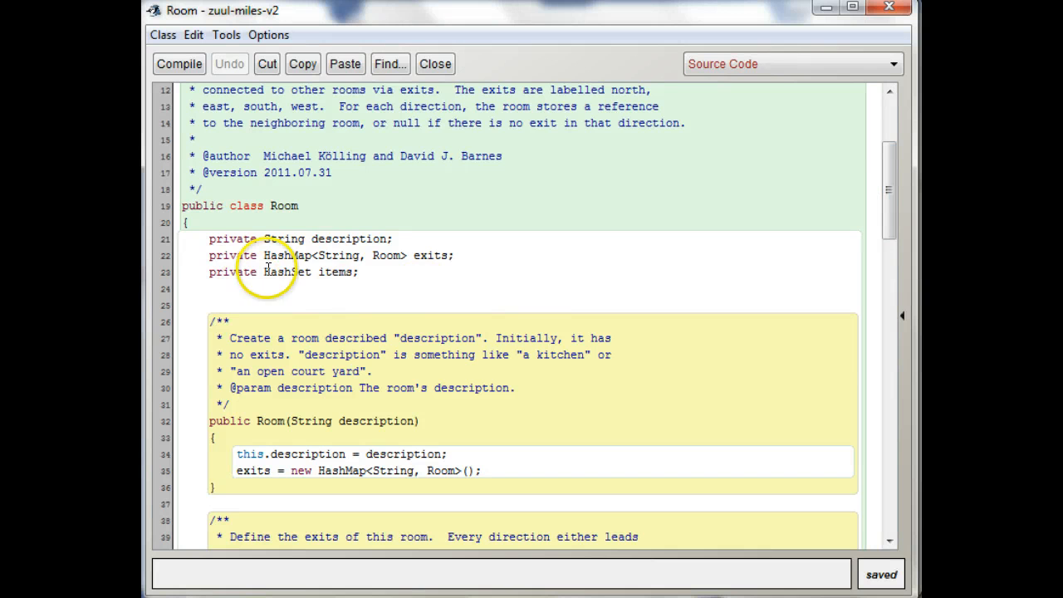
mouse_move(360, 273)
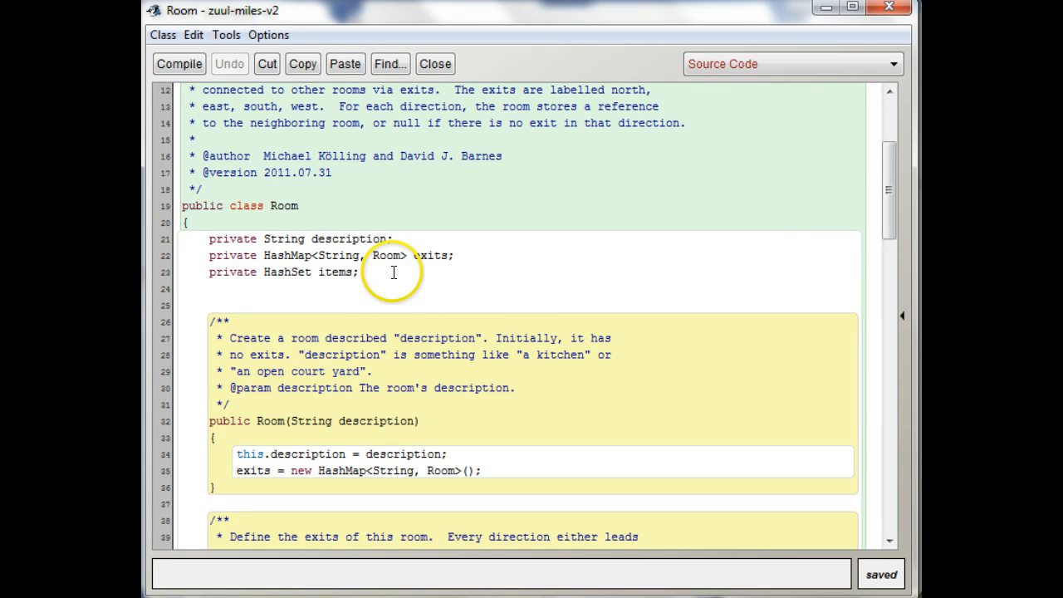
mouse_move(887, 199)
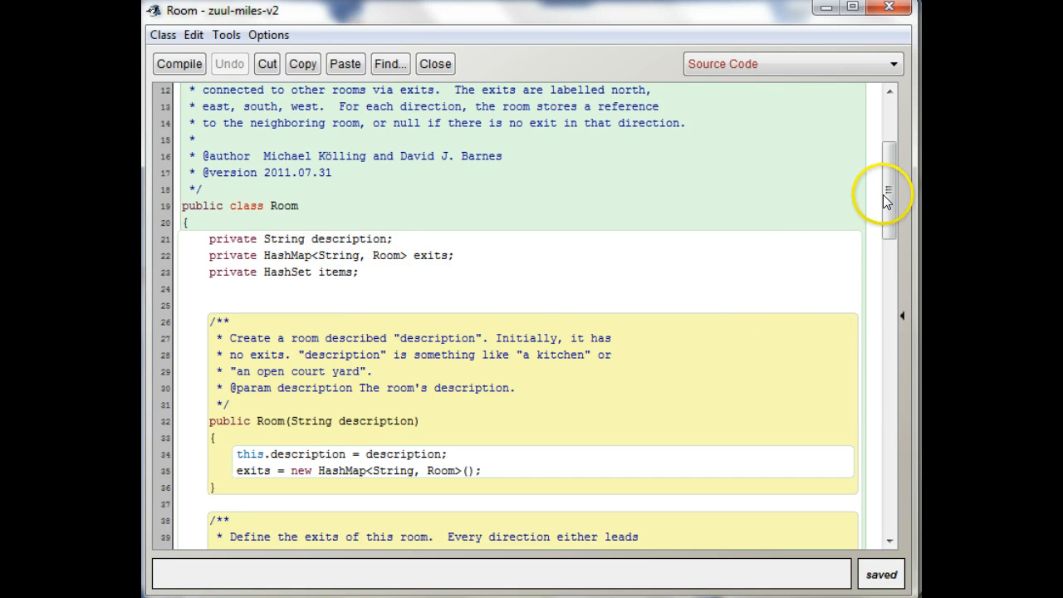
scroll("down", 3)
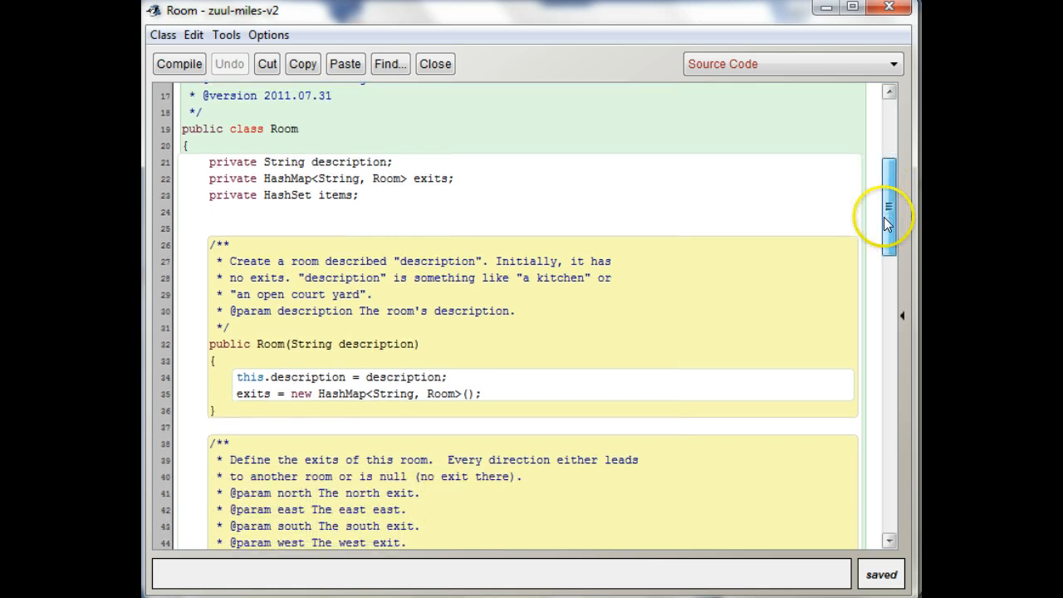
scroll("down", 3)
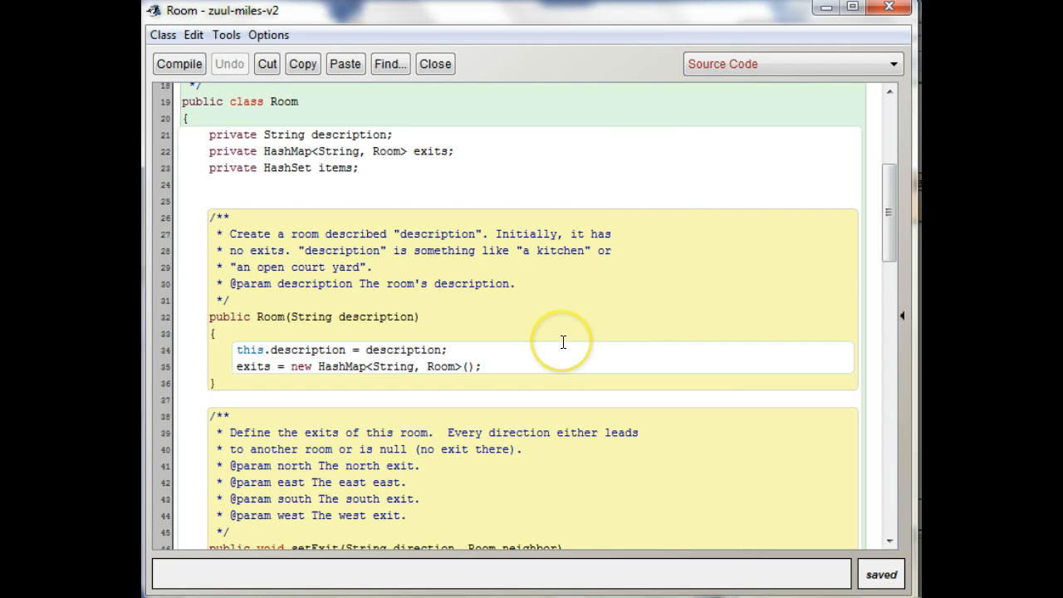
mouse_move(393, 269)
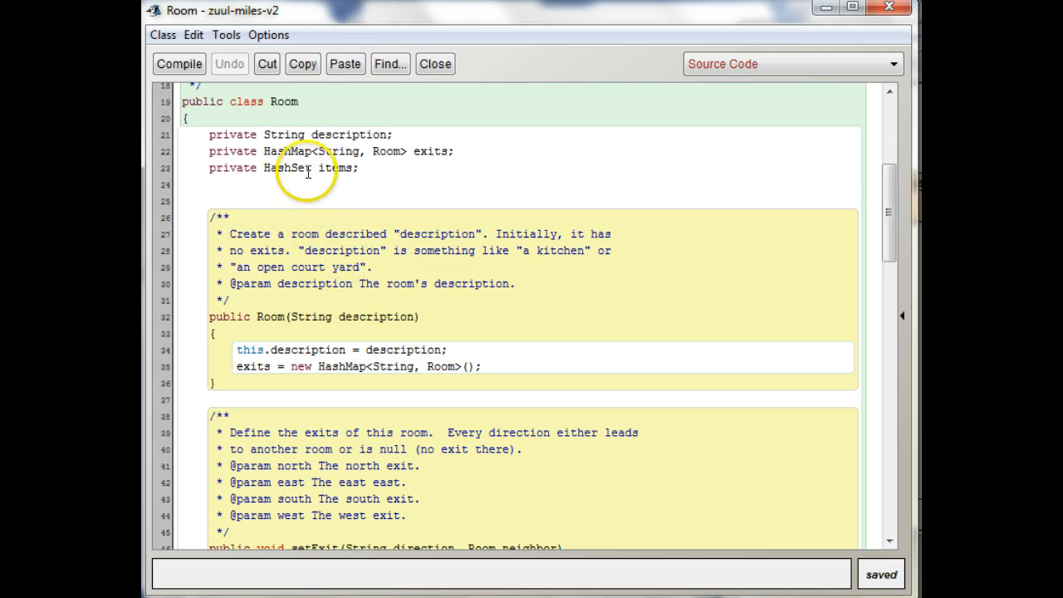
mouse_move(290, 156)
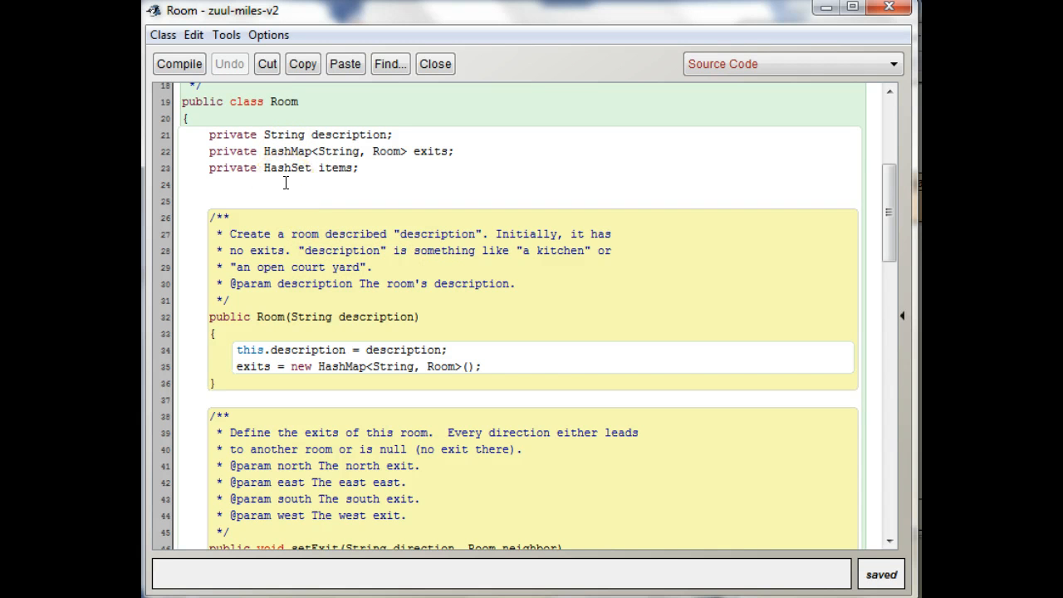
mouse_move(398, 254)
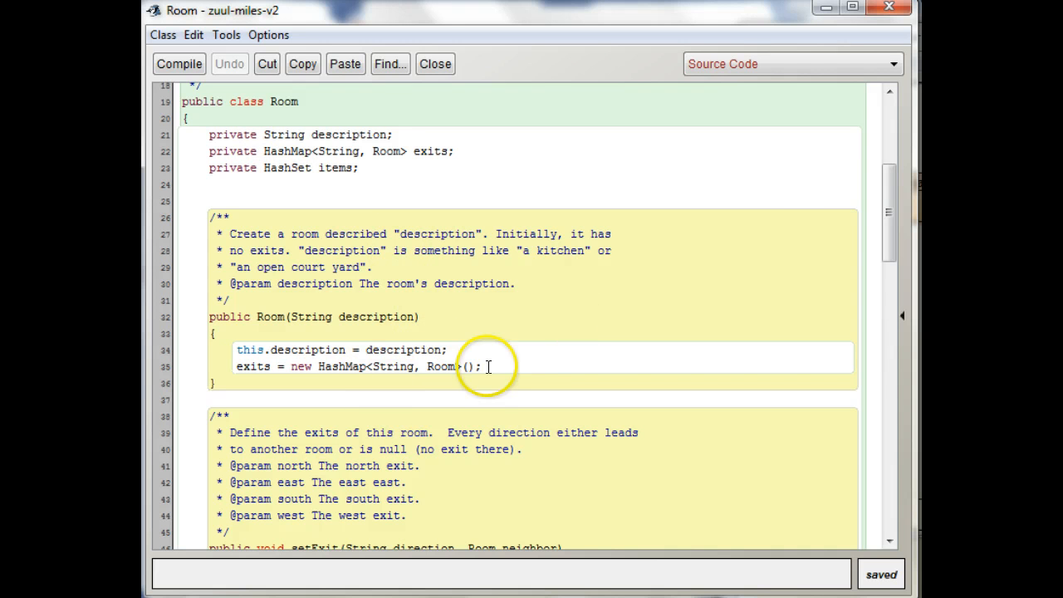
scroll("down", 3)
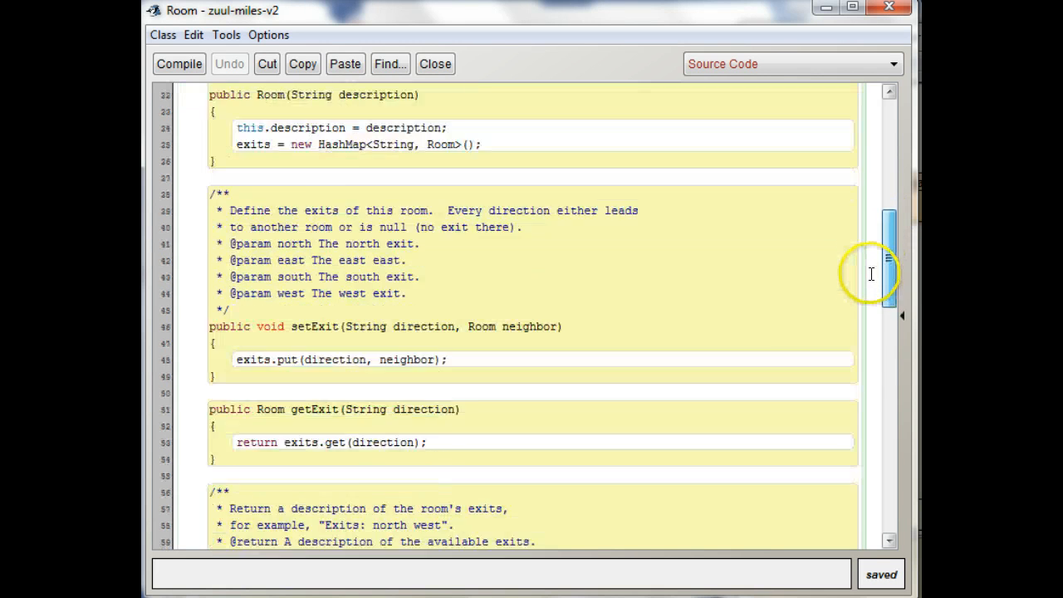
scroll("down", 3)
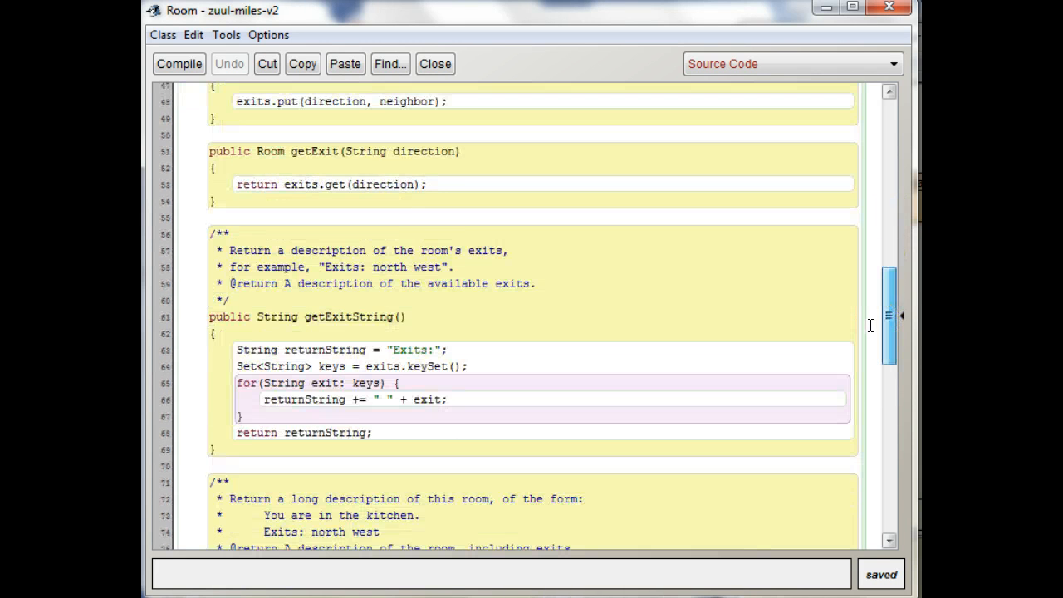
scroll("down", 3)
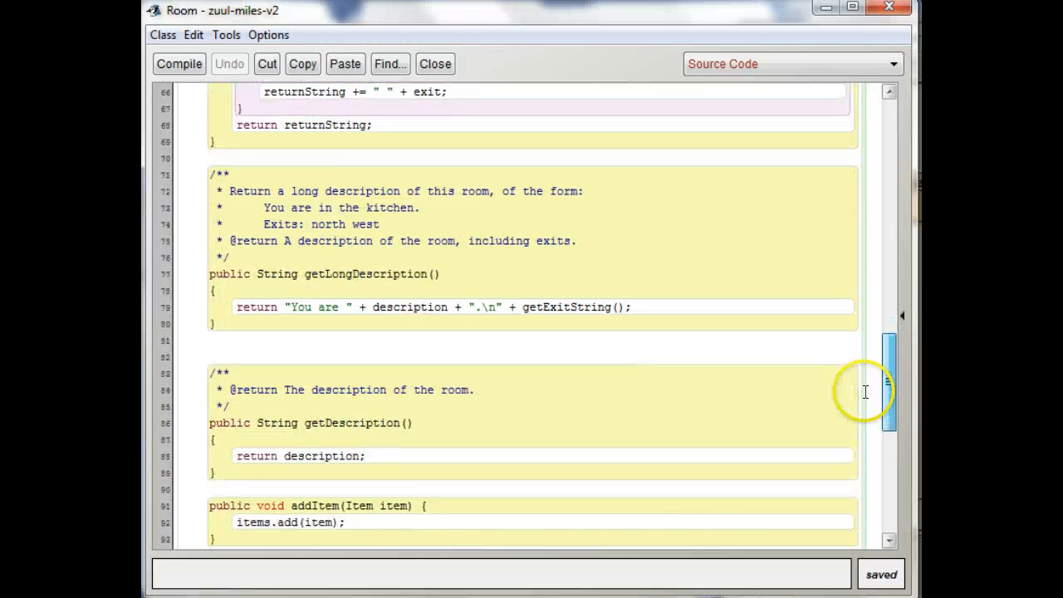
scroll("up", 3)
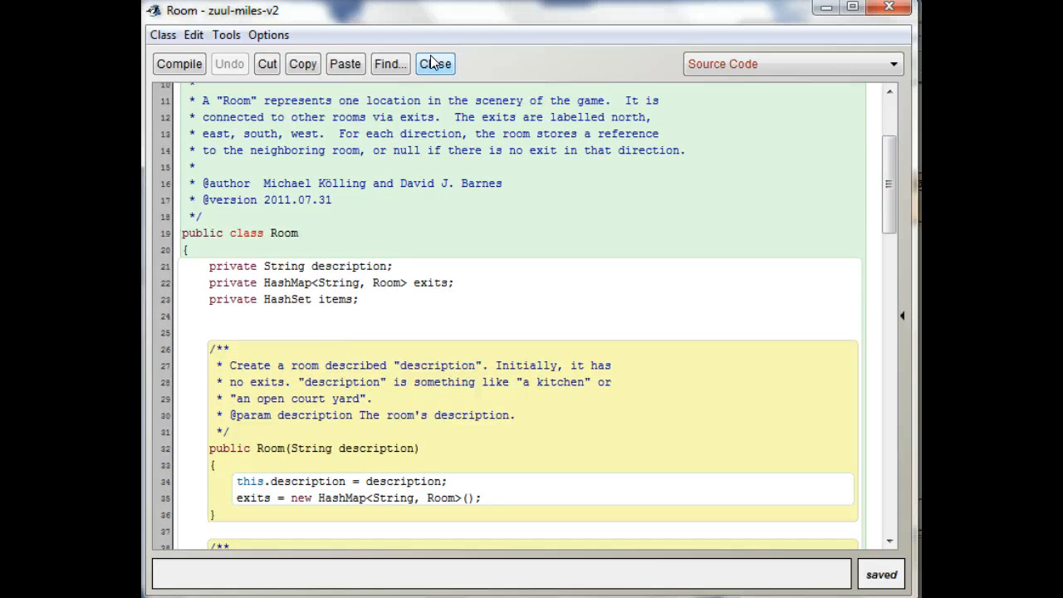
left_click(435, 64)
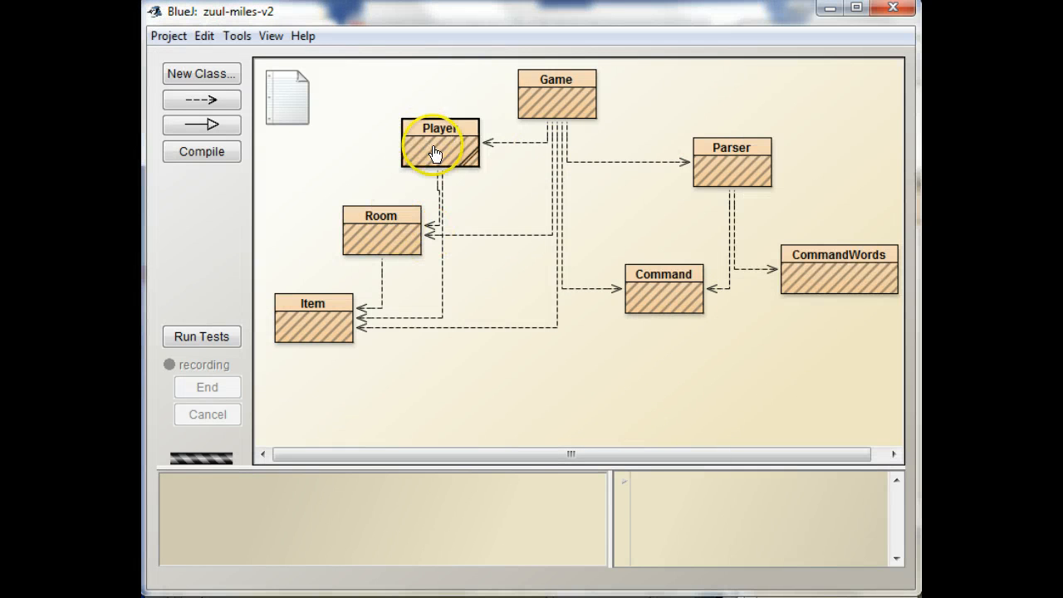
Step: Reopen Player's source to read the take method's flagged removeItem(itemToTake) call
double_click(441, 144)
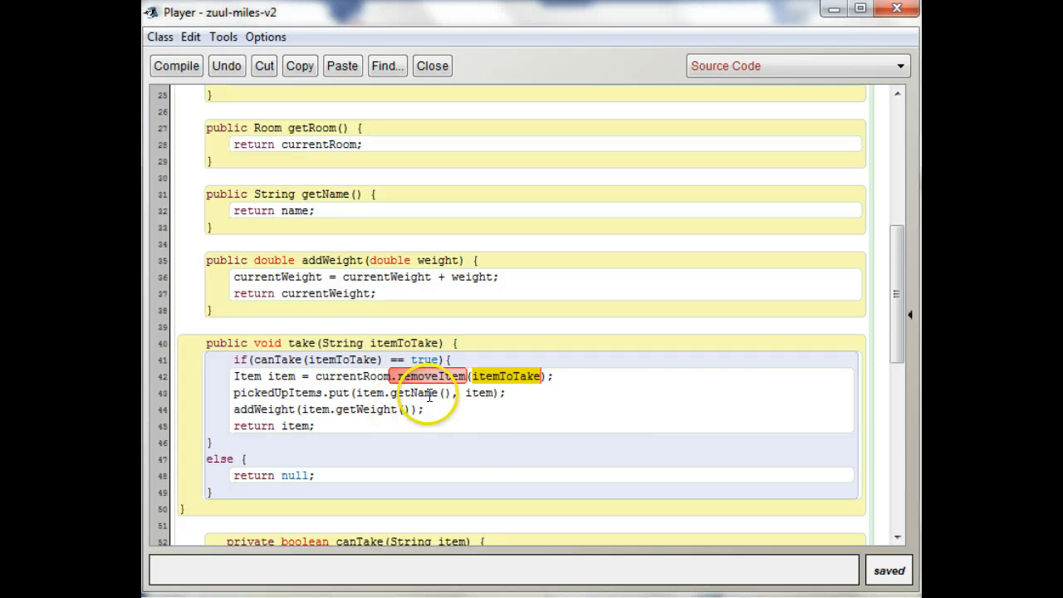
mouse_move(490, 390)
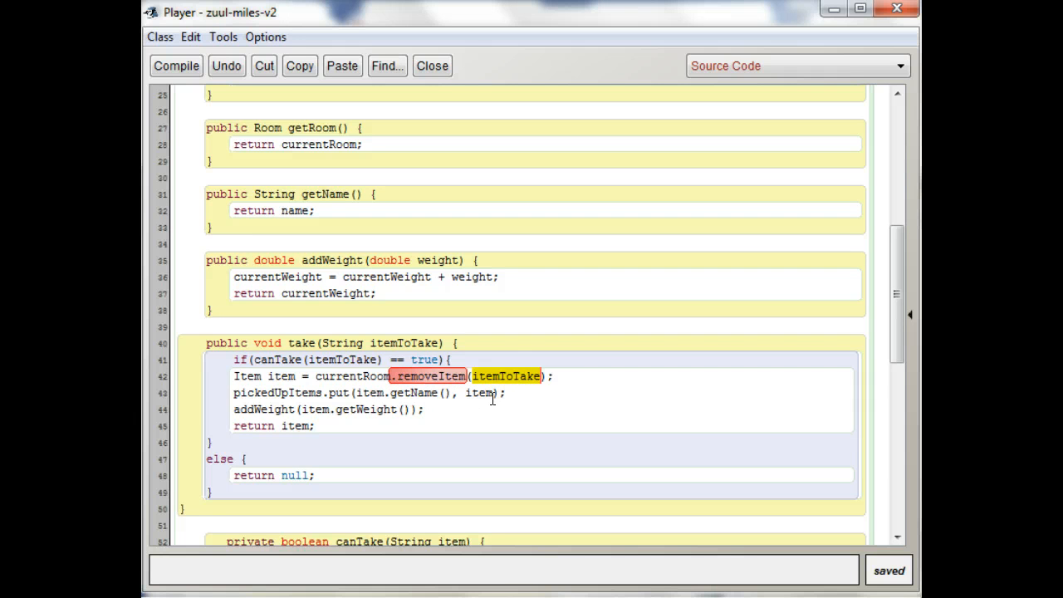
mouse_move(495, 380)
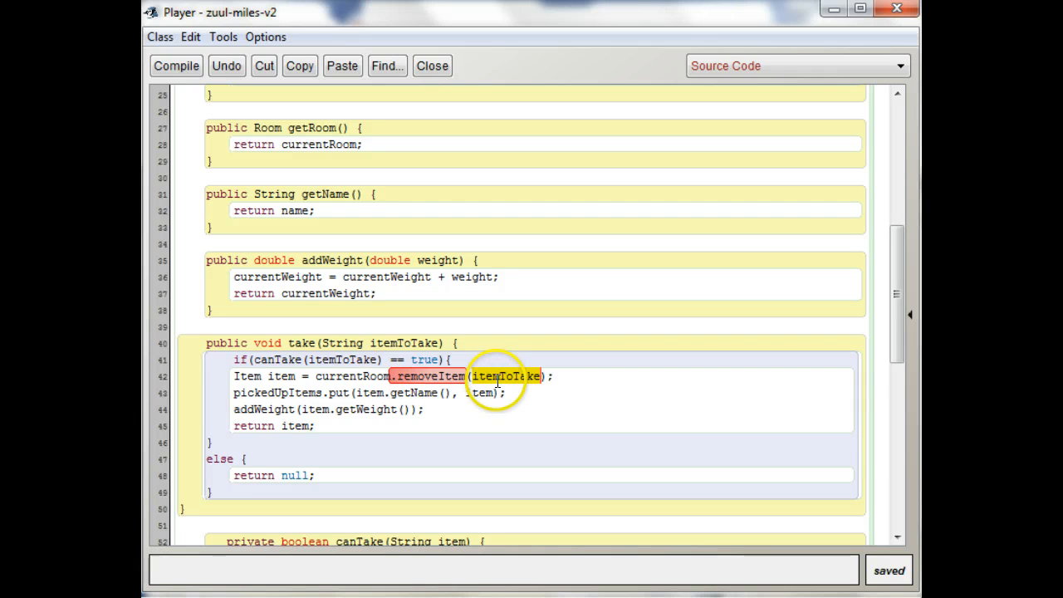
mouse_move(402, 396)
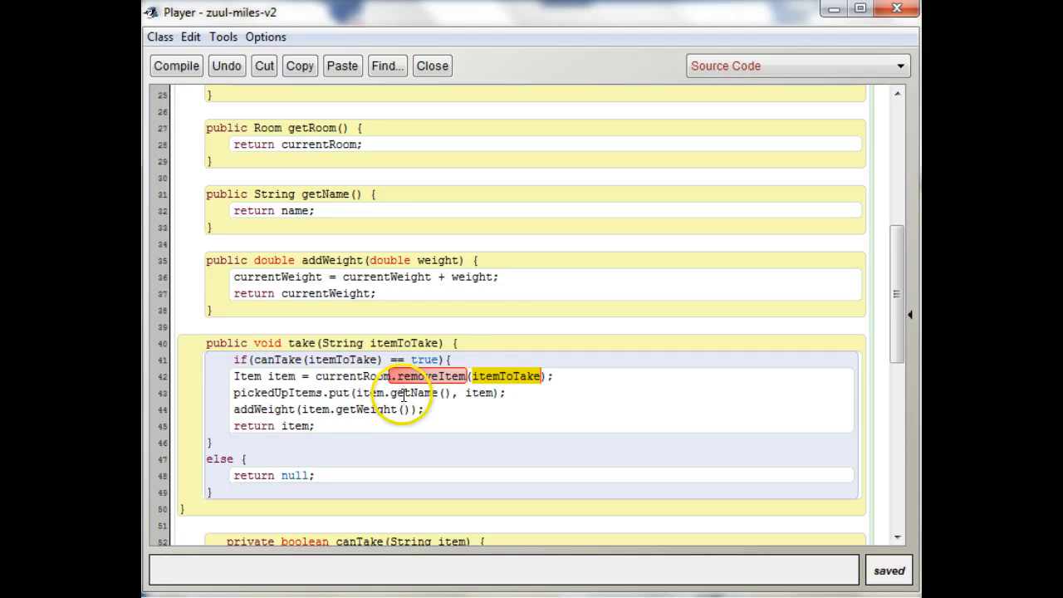
mouse_move(510, 440)
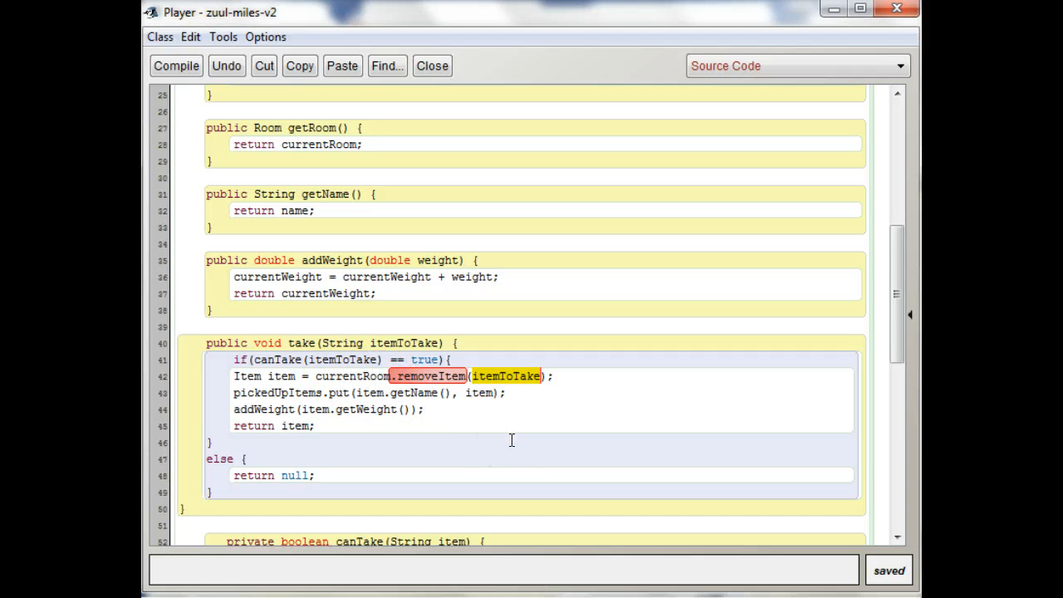
mouse_move(431, 65)
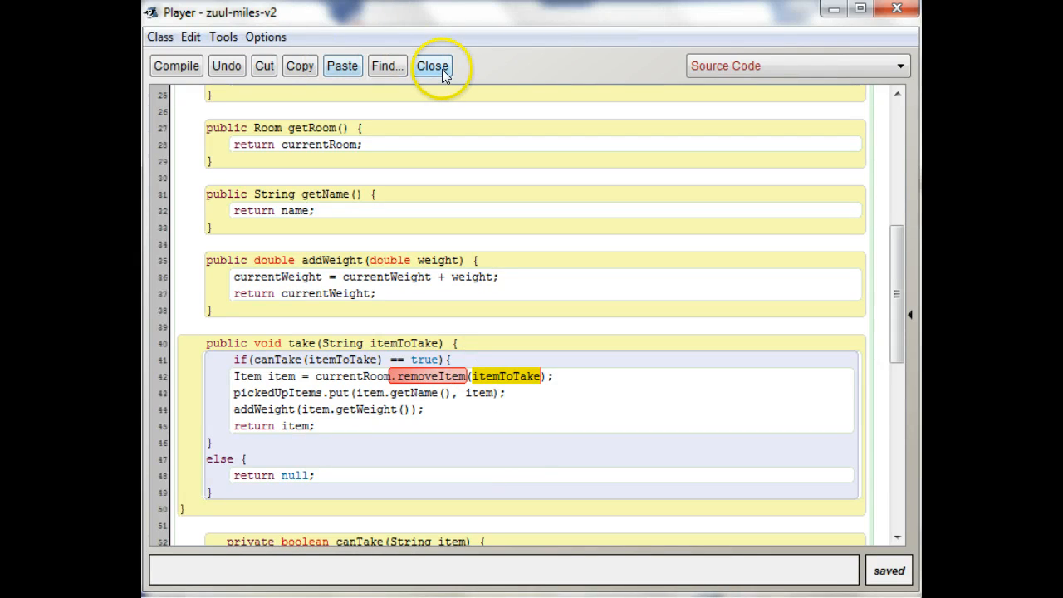
Step: Close Player, open Room, and scroll between its addItem/removeItem methods and items field
left_click(431, 65)
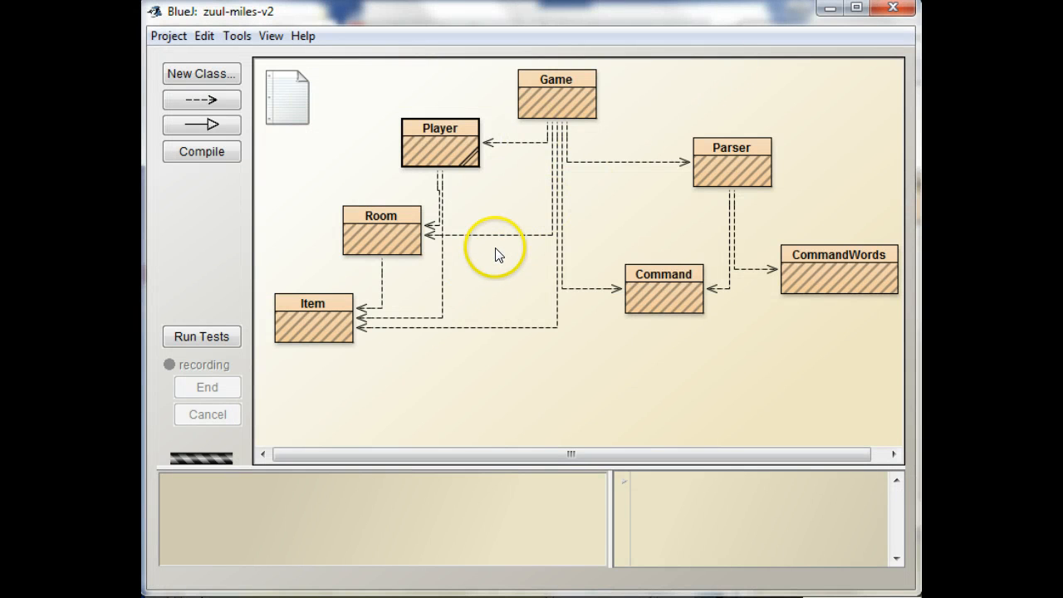
mouse_move(343, 274)
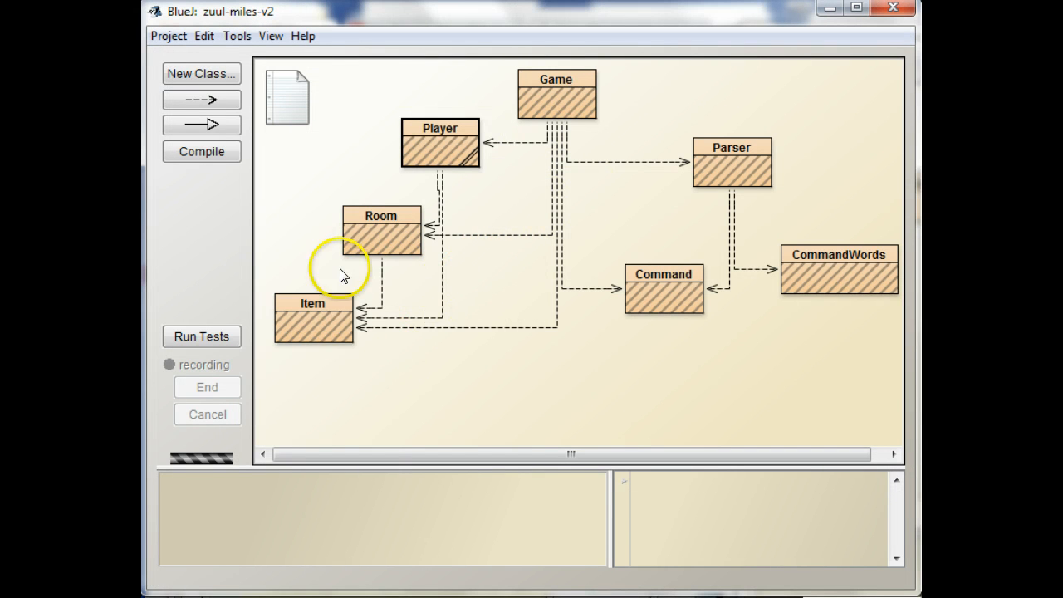
double_click(381, 231)
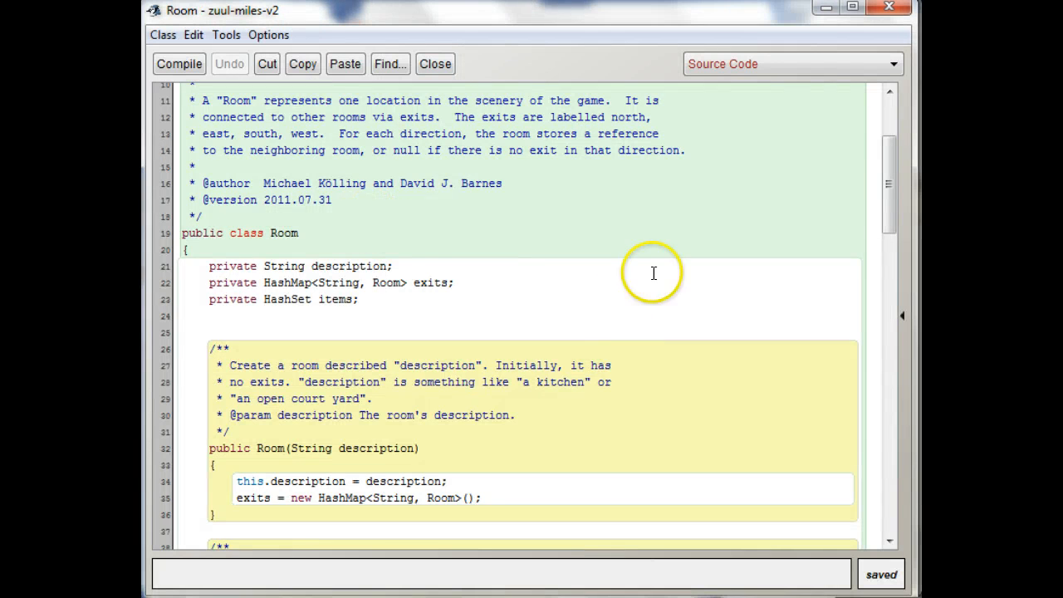
scroll("down", 3)
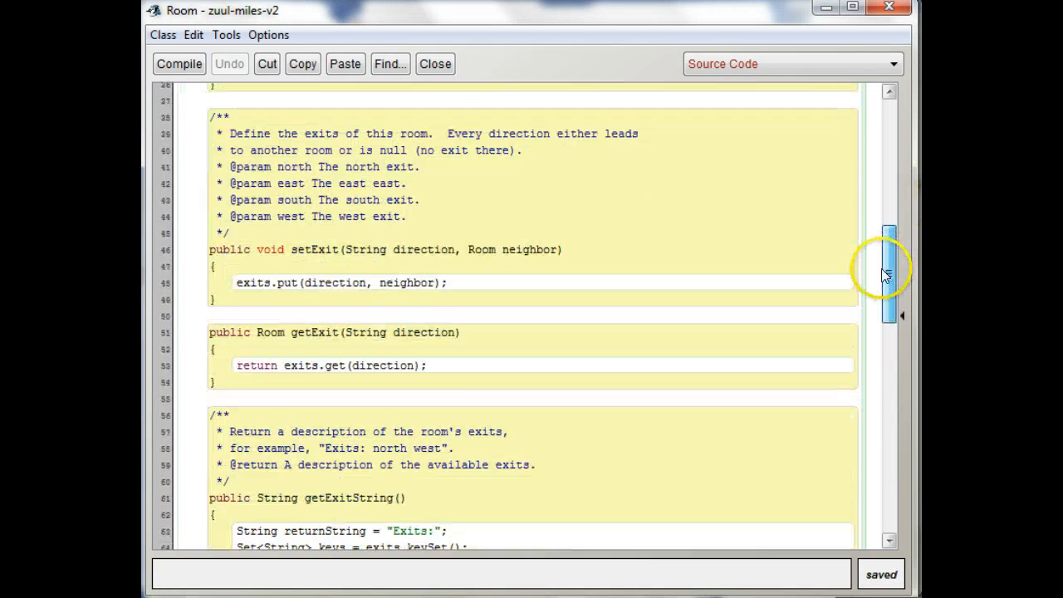
scroll("down", 3)
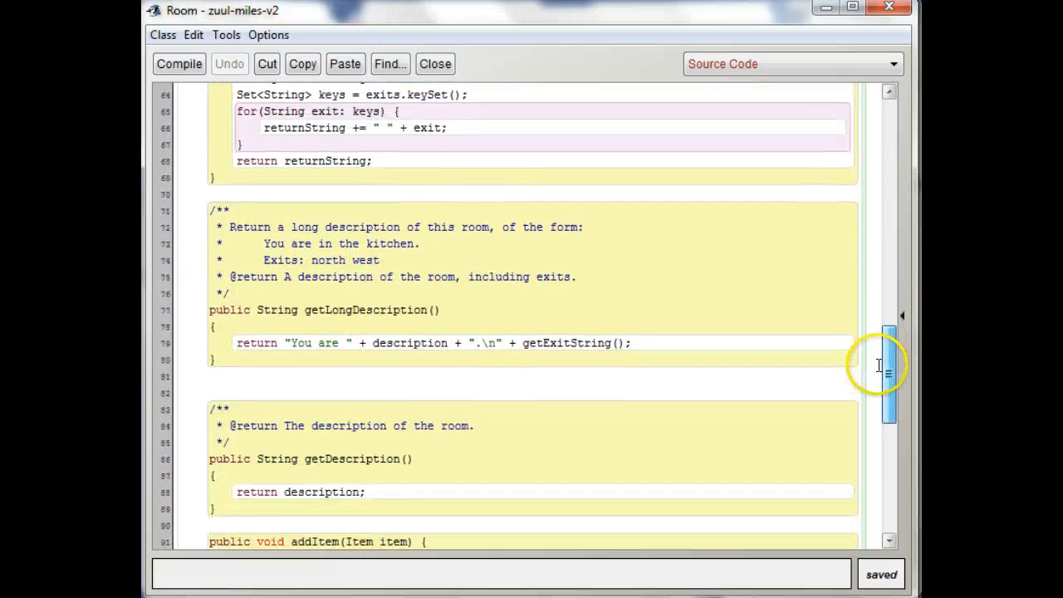
scroll("down", 3)
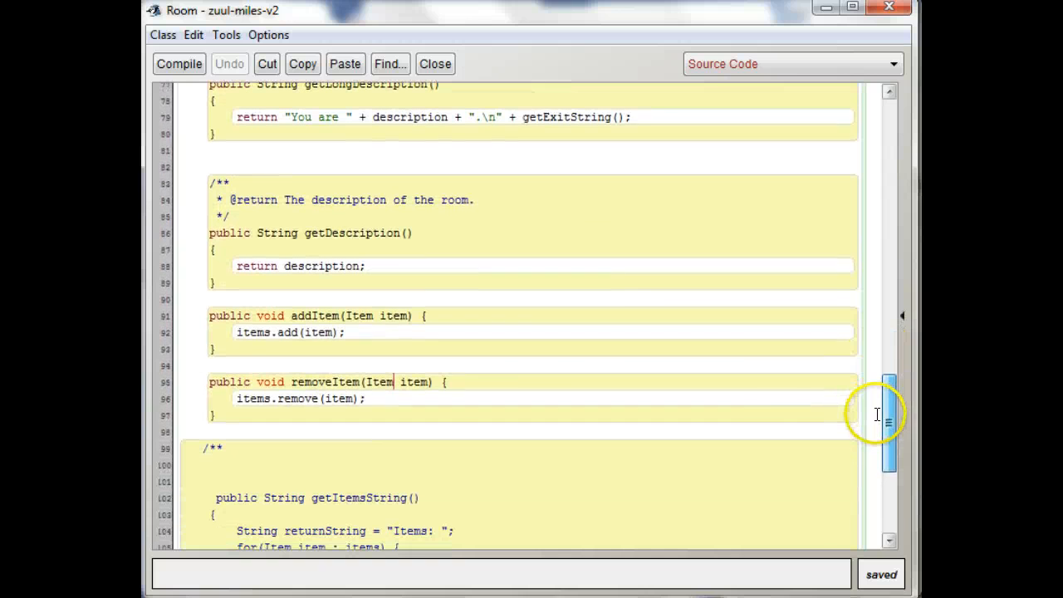
mouse_move(429, 405)
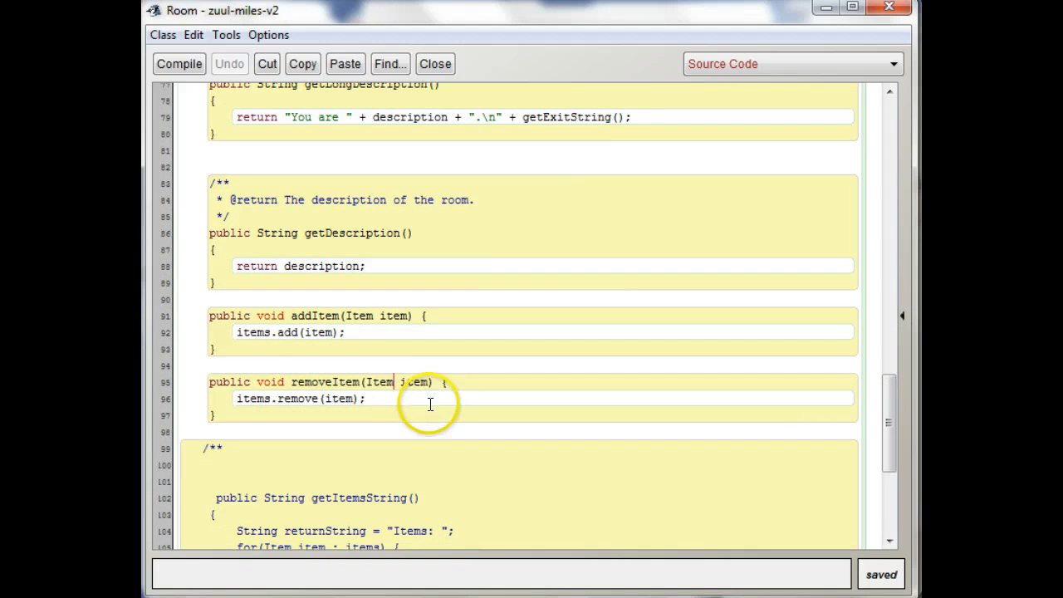
mouse_move(440, 390)
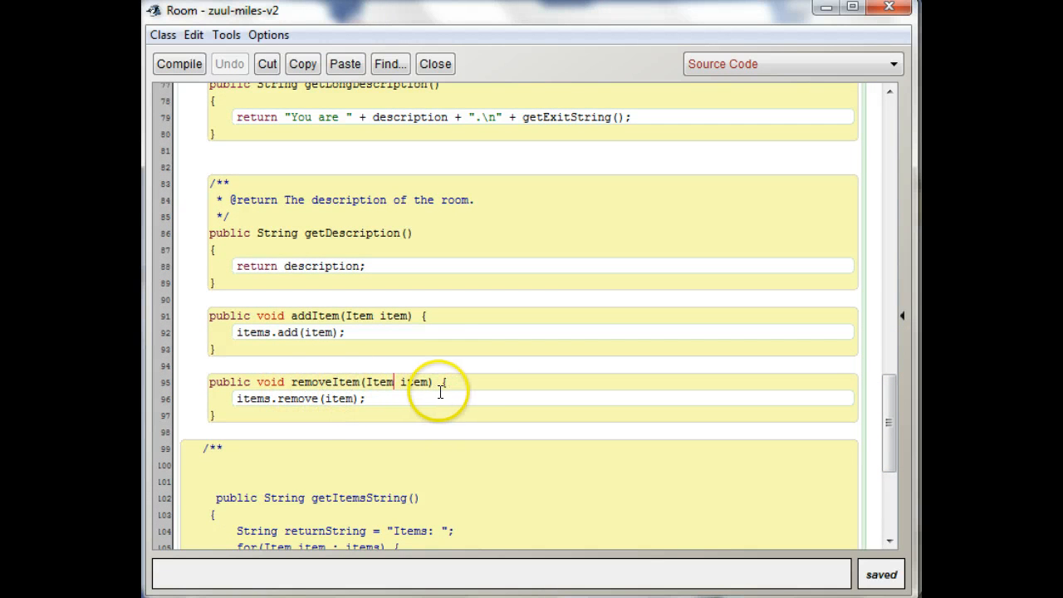
mouse_move(322, 410)
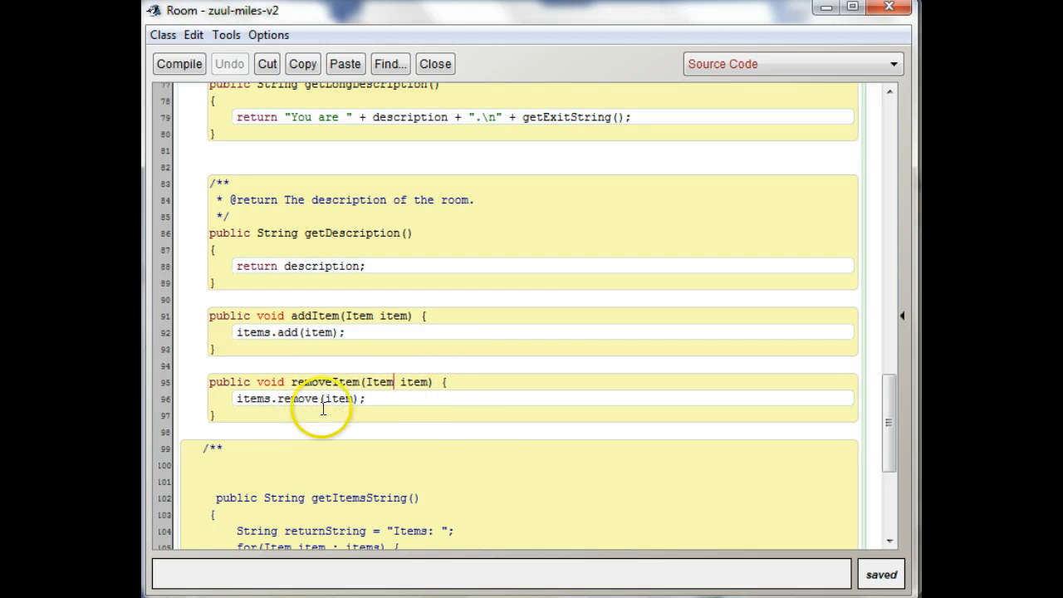
mouse_move(385, 382)
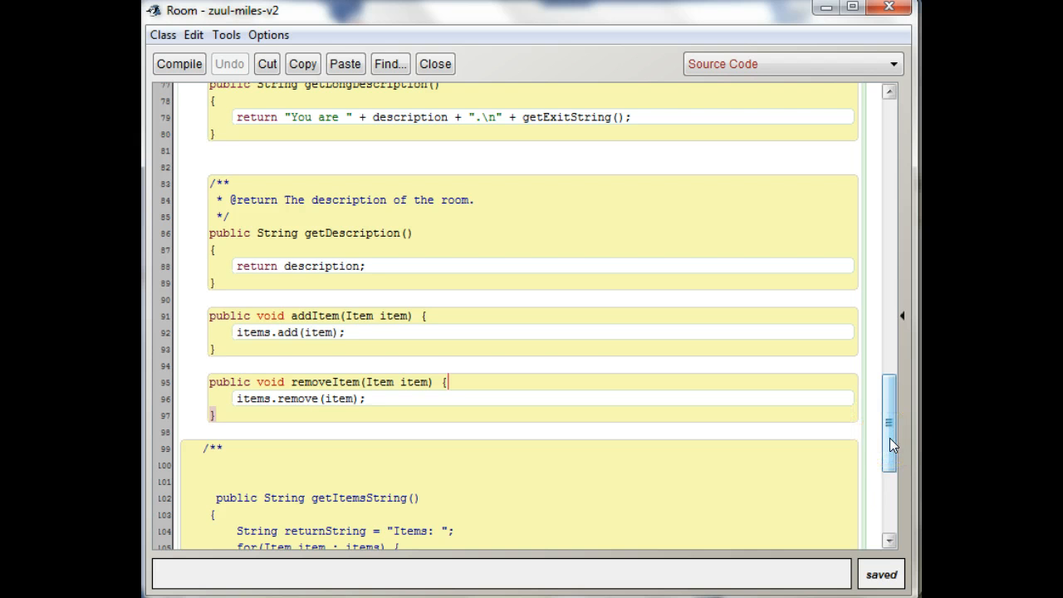
scroll("down", 3)
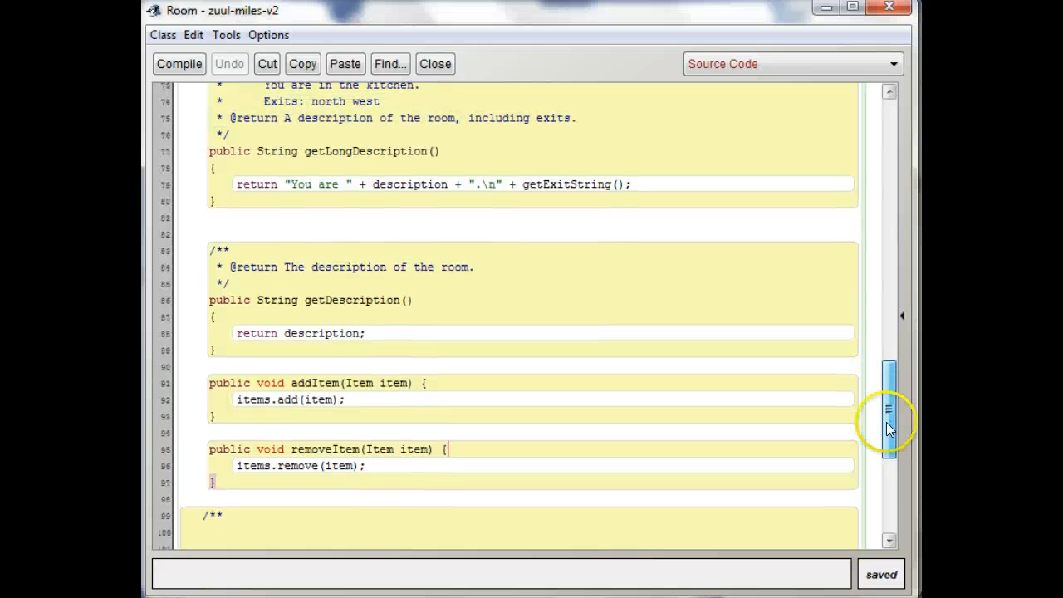
scroll("up", 3)
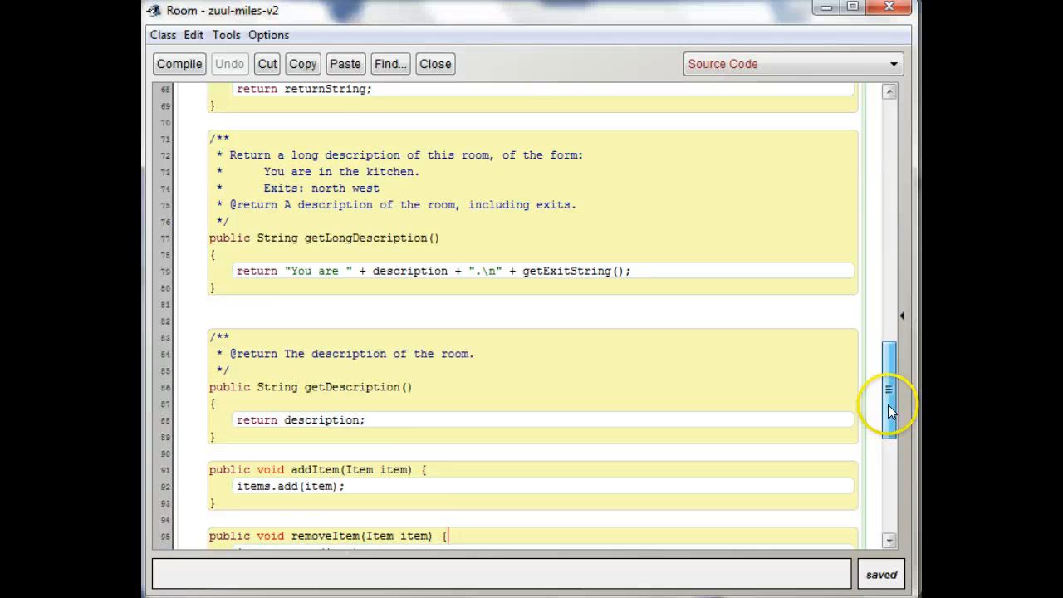
scroll("down", 3)
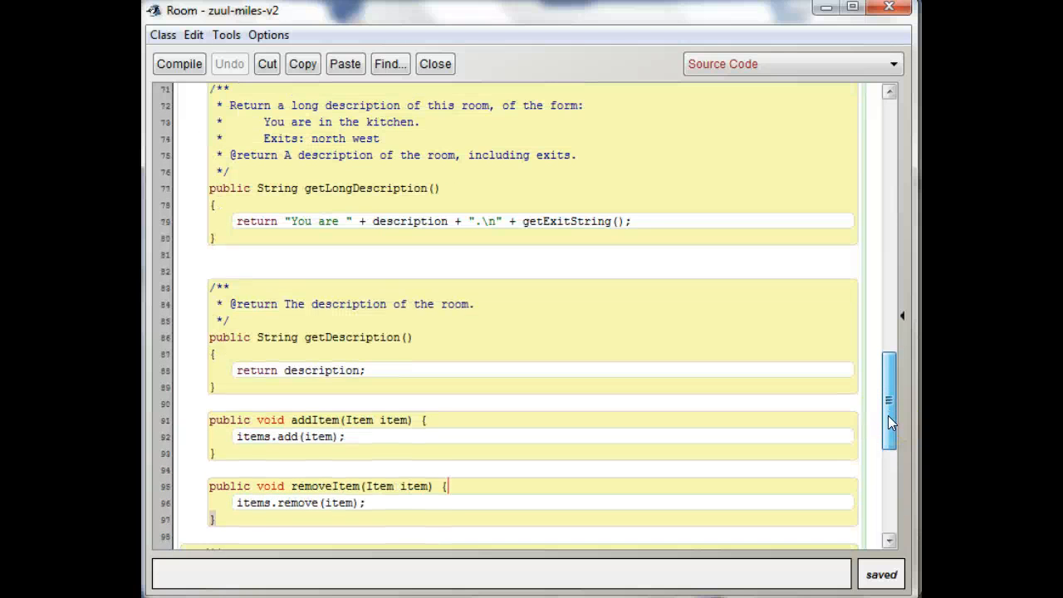
scroll("up", 3)
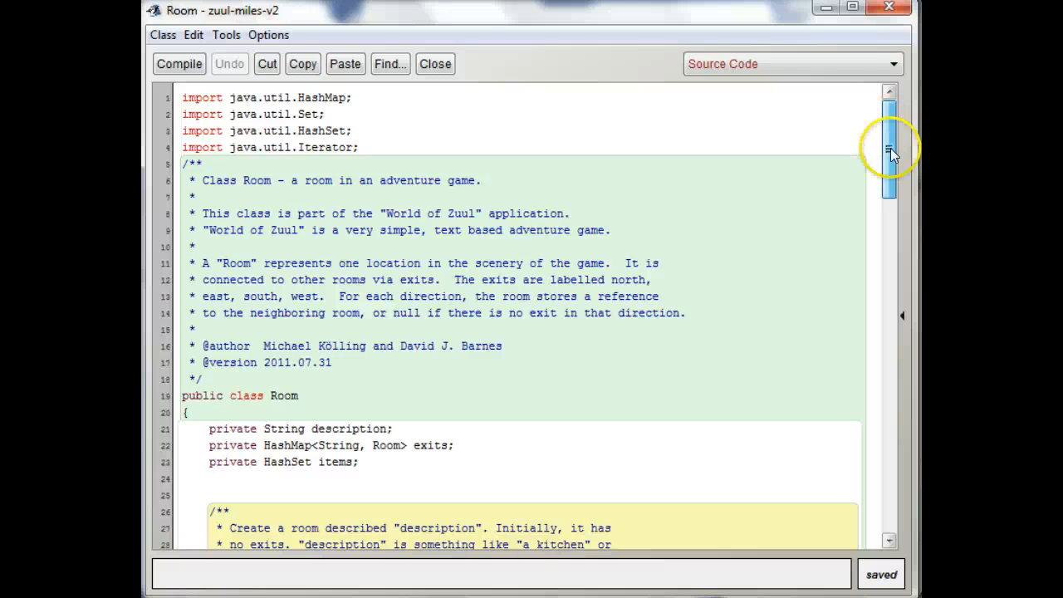
mouse_move(382, 469)
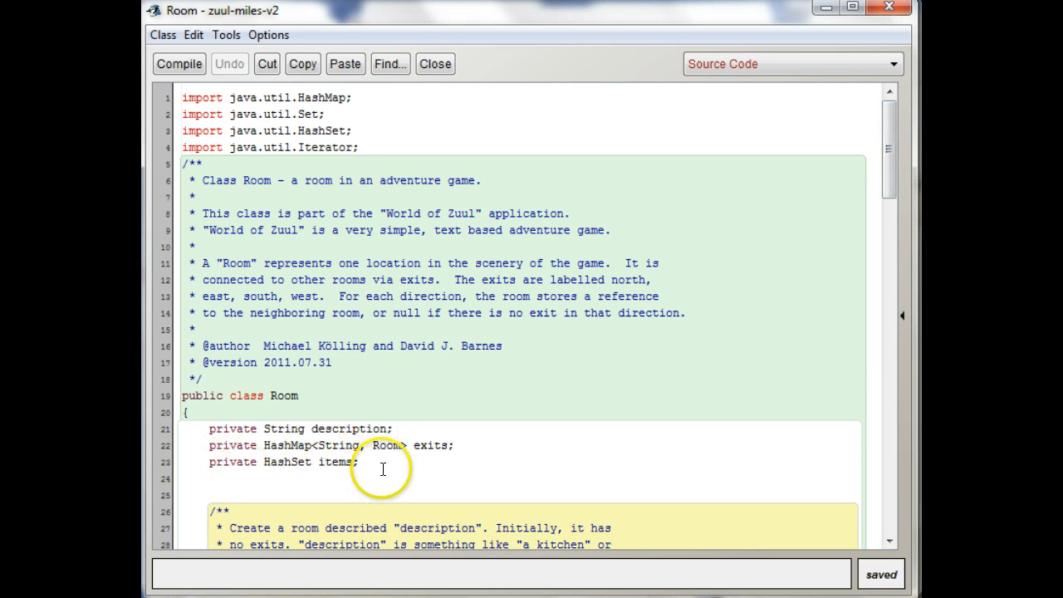
mouse_move(259, 487)
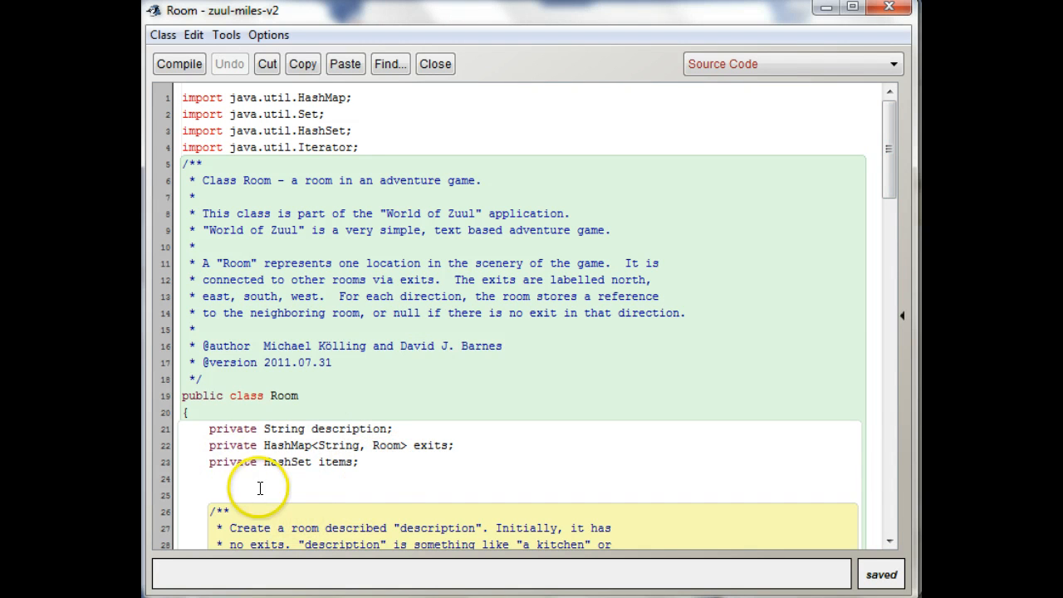
mouse_move(480, 484)
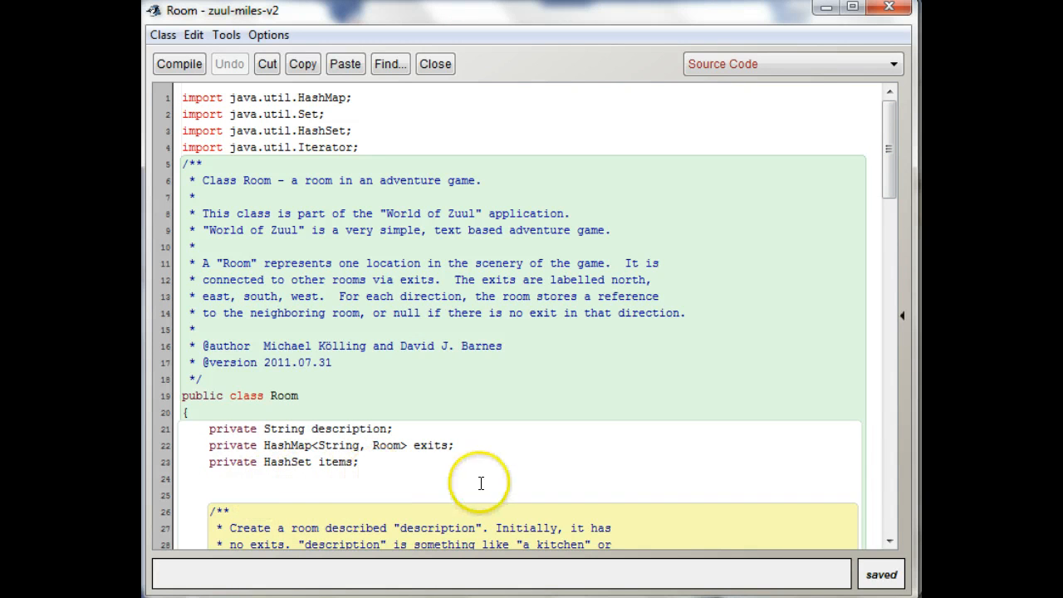
scroll("down", 3)
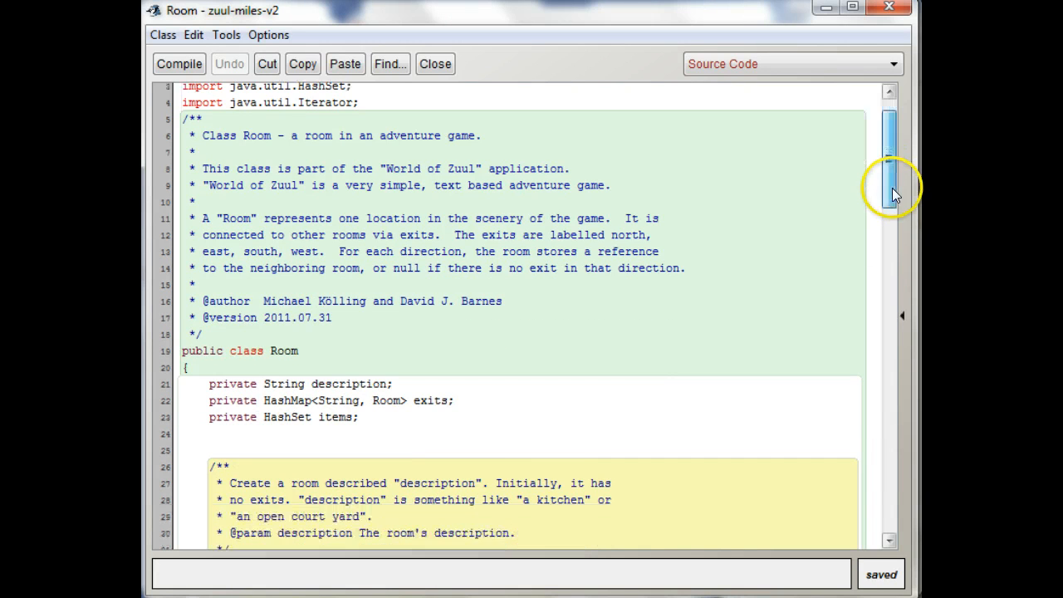
scroll("down", 3)
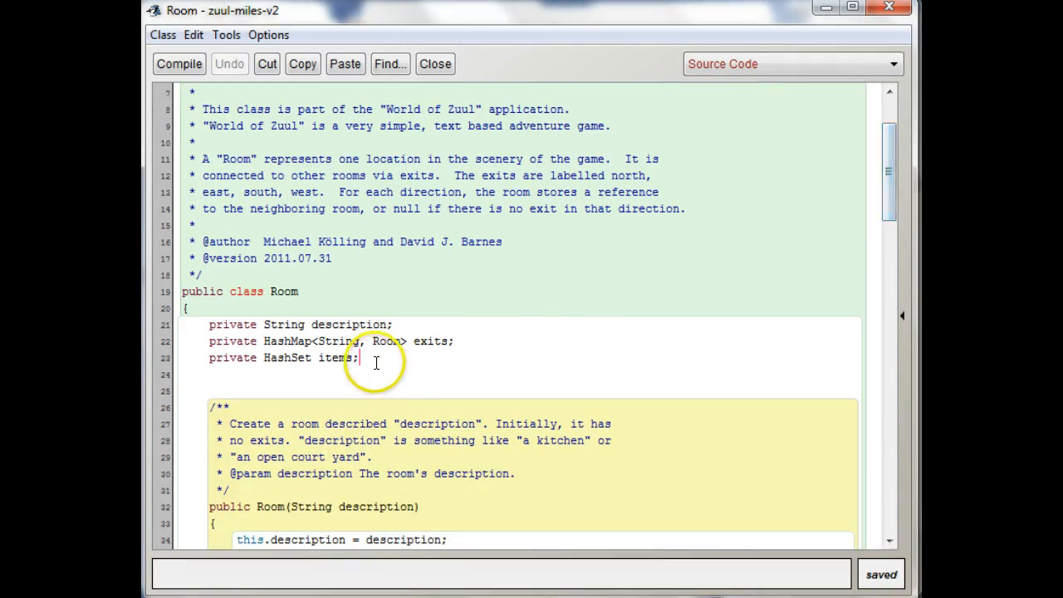
mouse_move(513, 363)
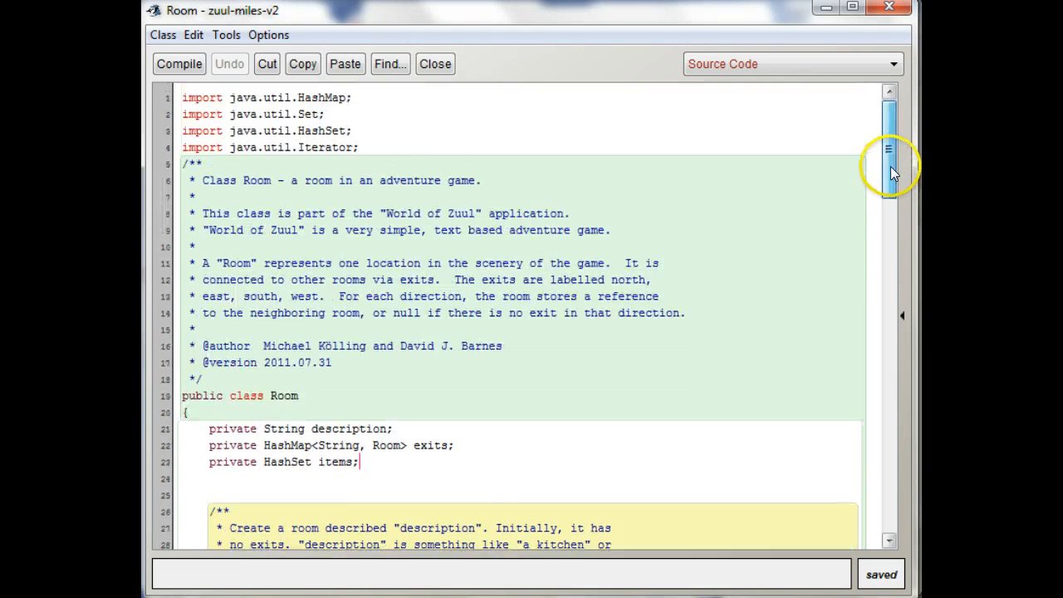
scroll("down", 3)
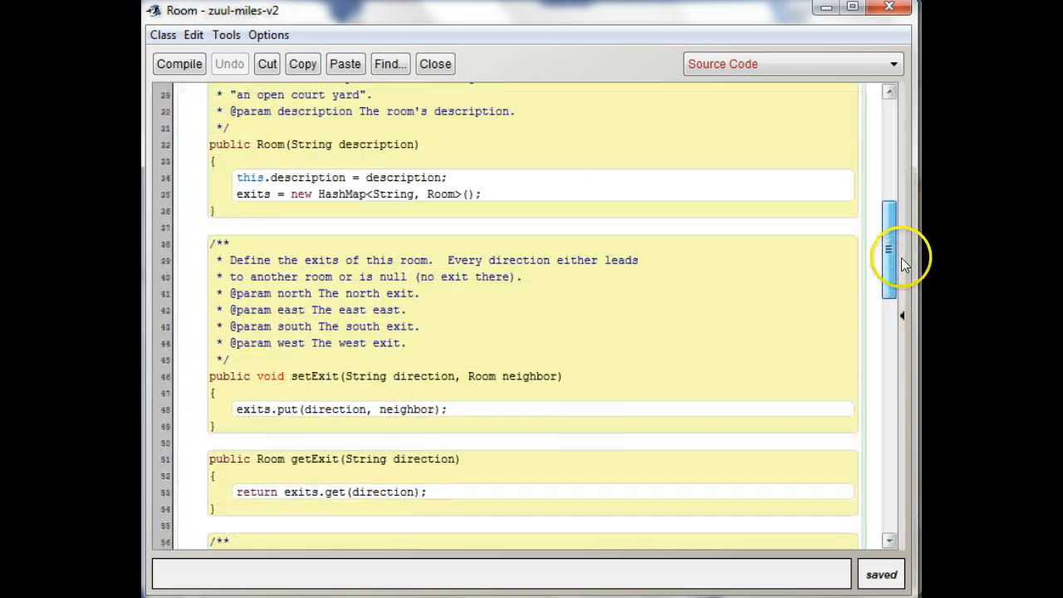
scroll("up", 3)
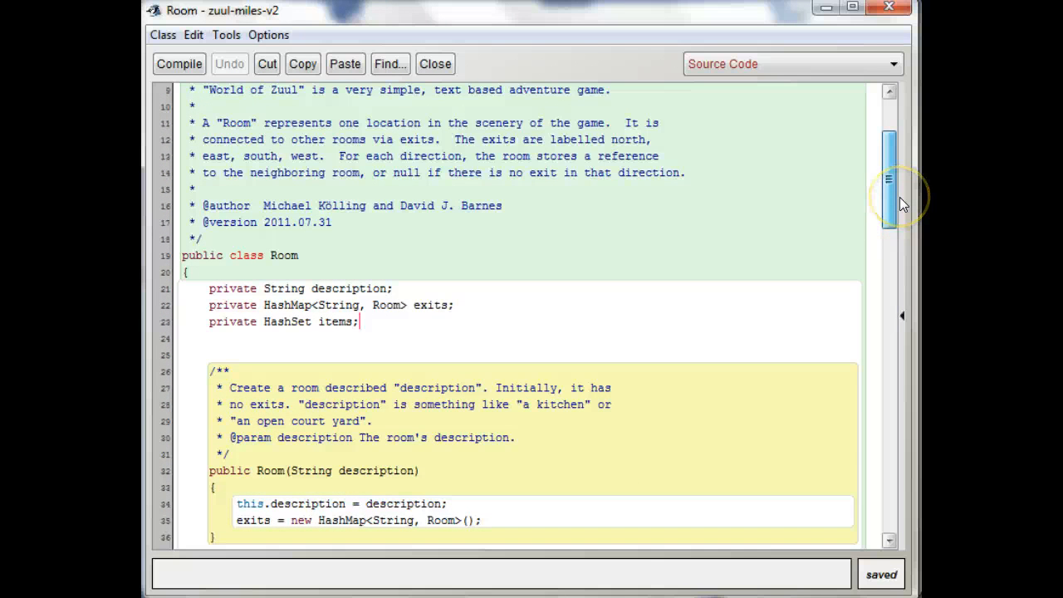
mouse_move(257, 324)
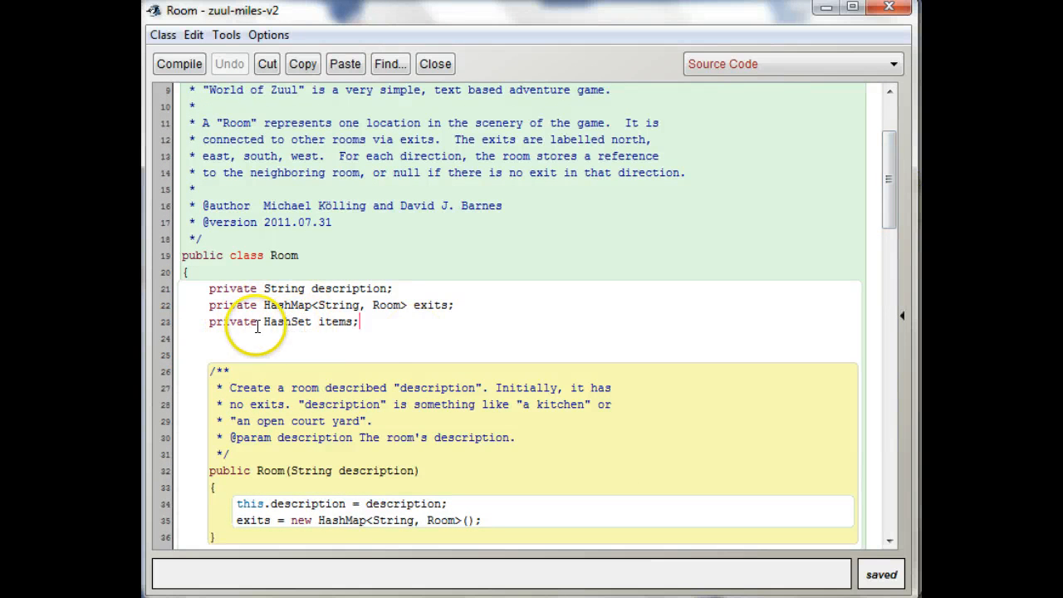